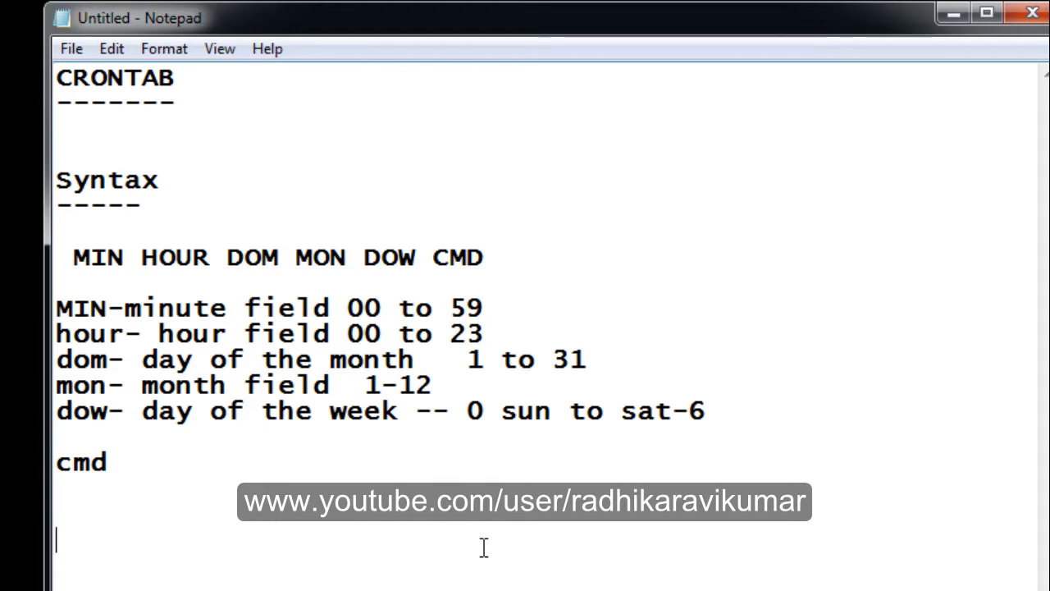
Step: Run 'vi task.sh' to create and open an empty task.sh script in vi
left_click_drag(57, 179, 107, 462)
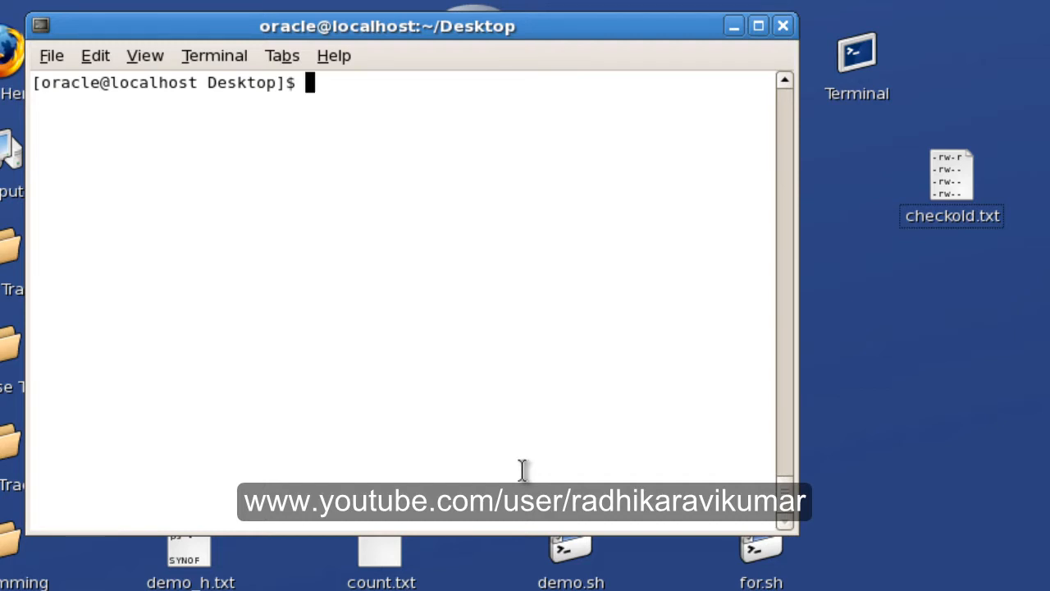
mouse_move(450, 247)
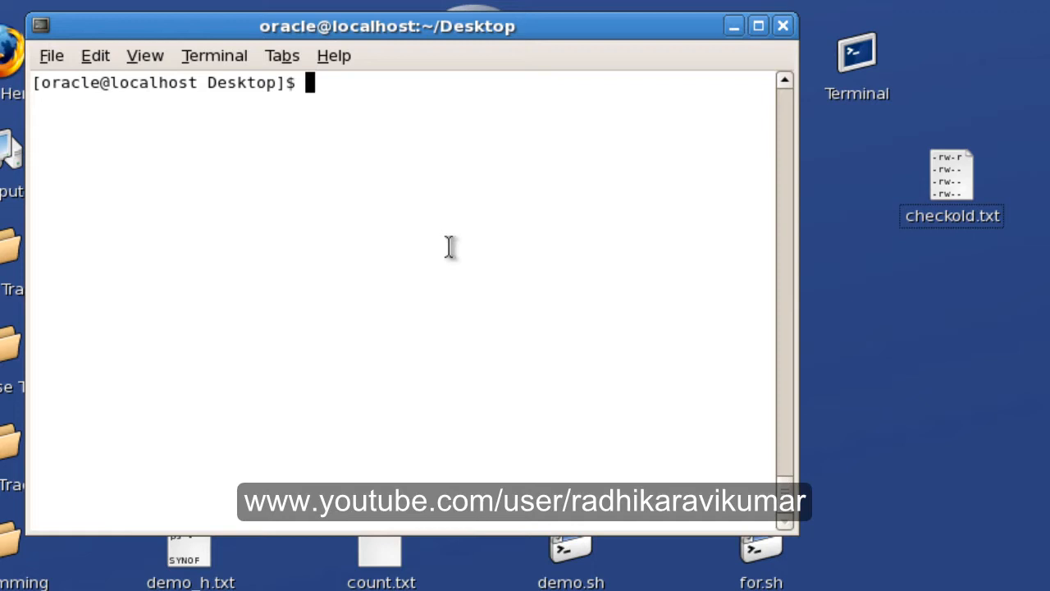
type("v")
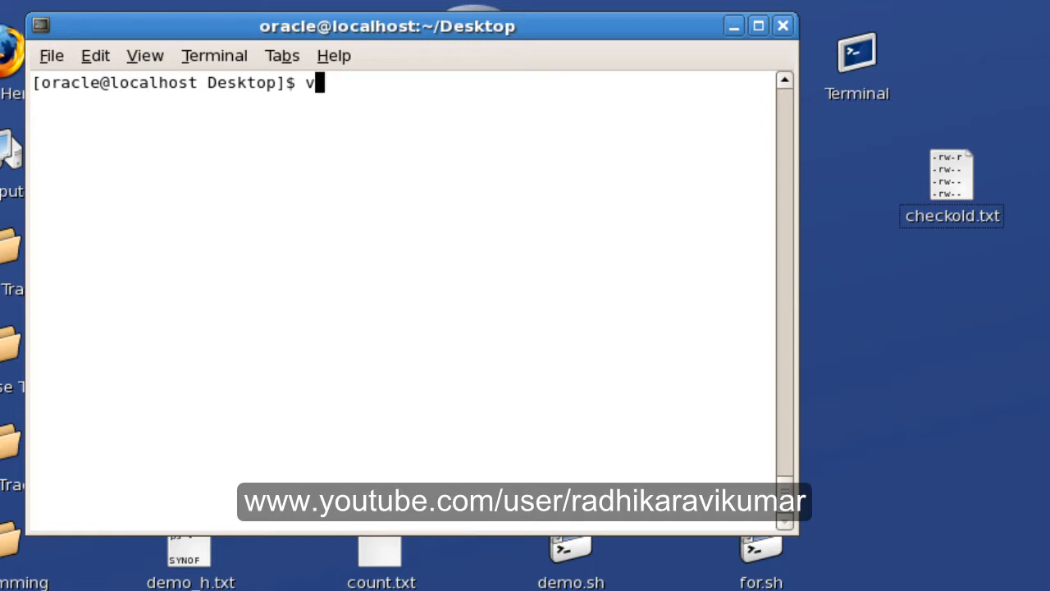
type("i")
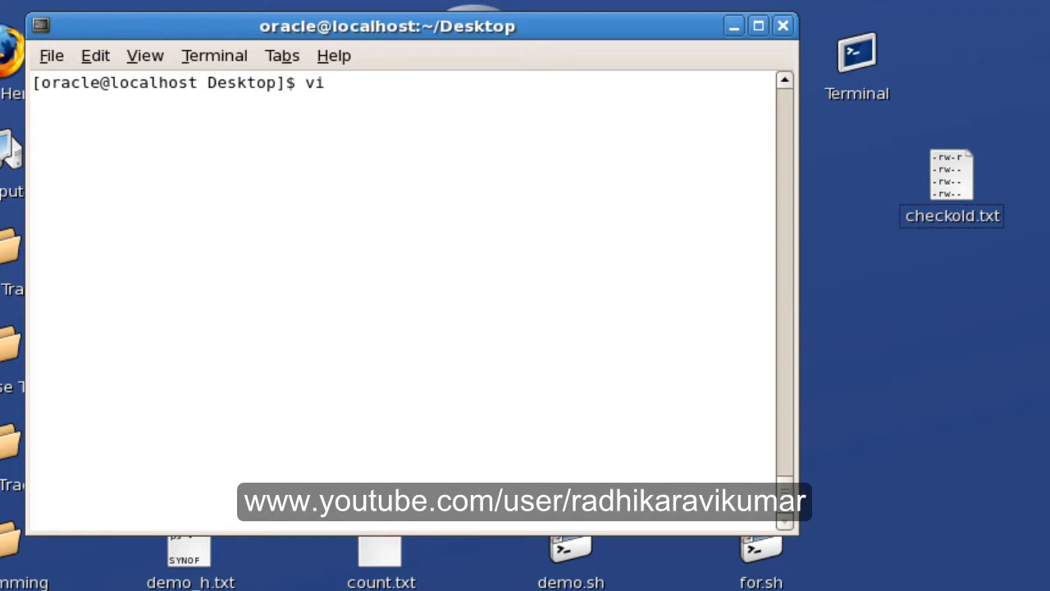
type("task")
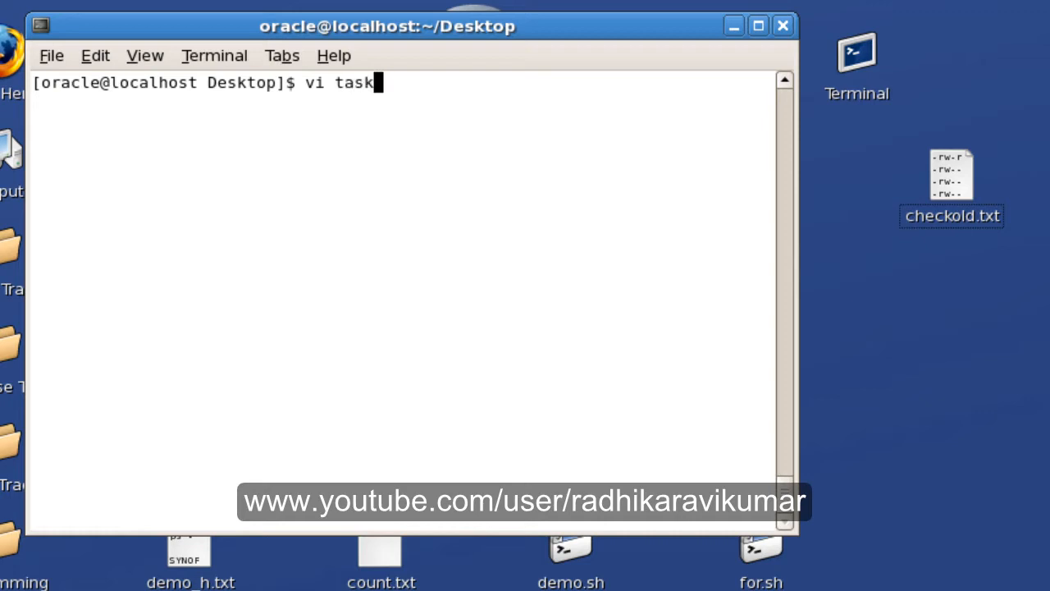
type(".sh")
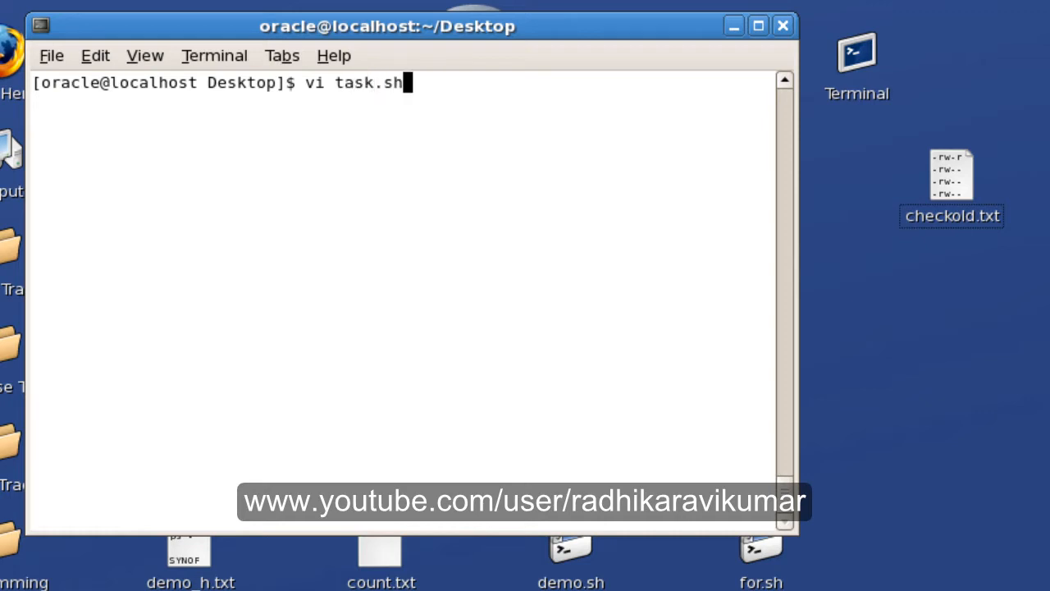
key("Return")
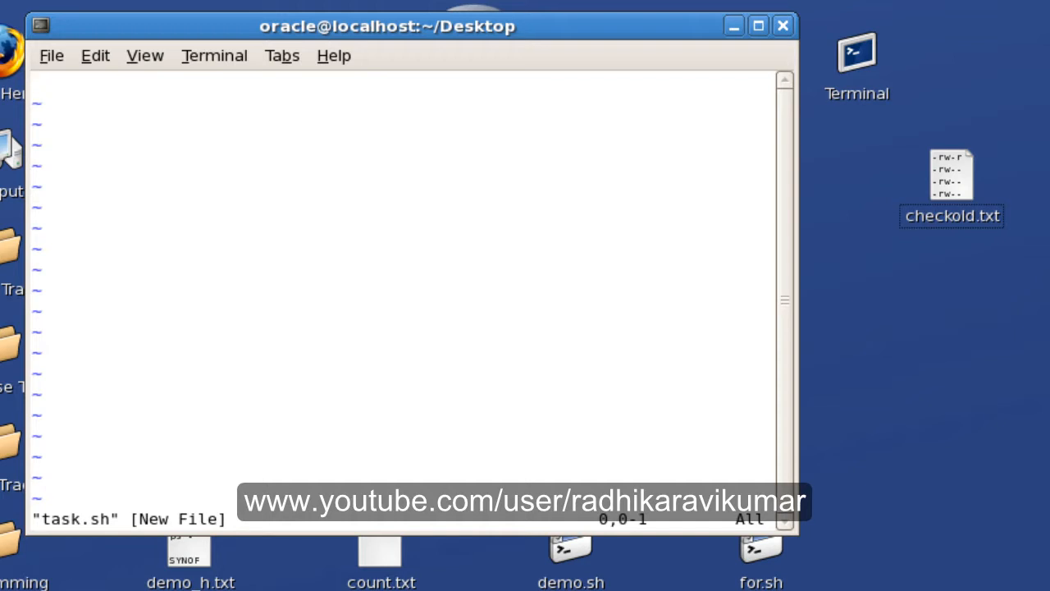
mouse_move(363, 126)
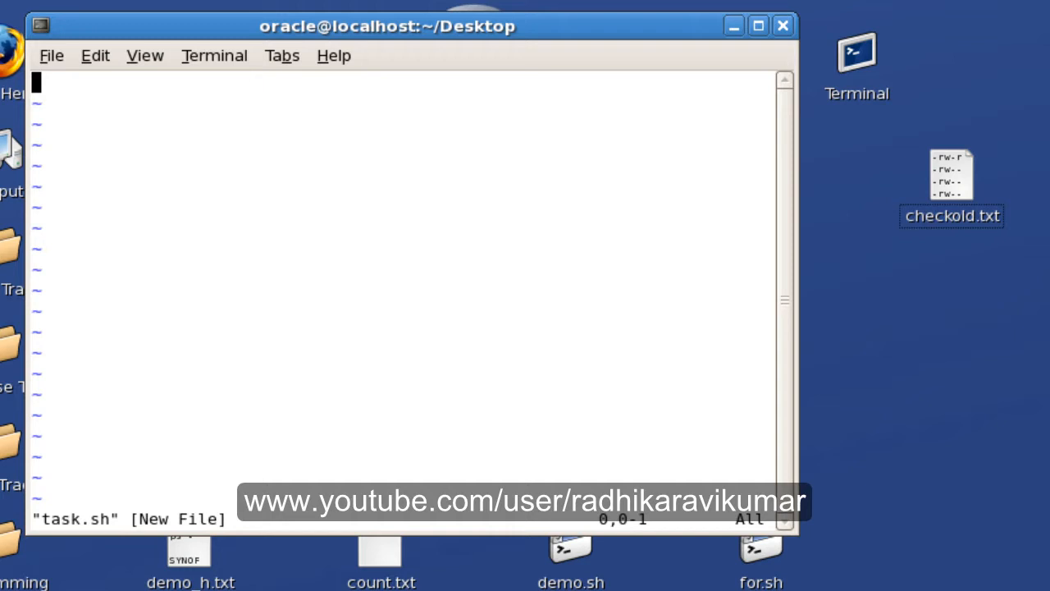
Step: Write 'cal >> /home/oracle/Desktop/test1.txt' into task.sh and save with :wq
key("i")
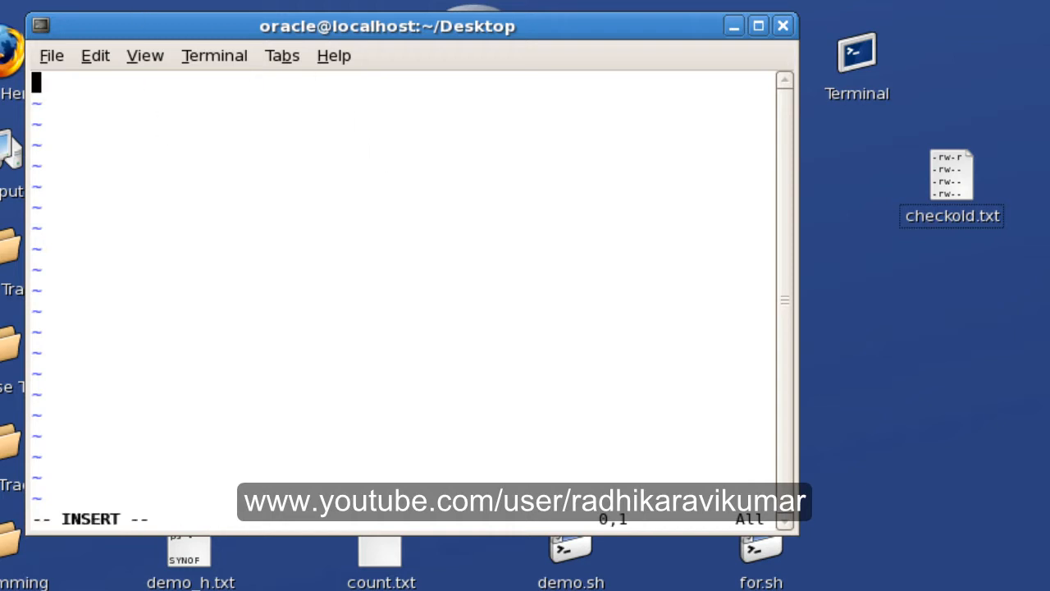
type("cal >")
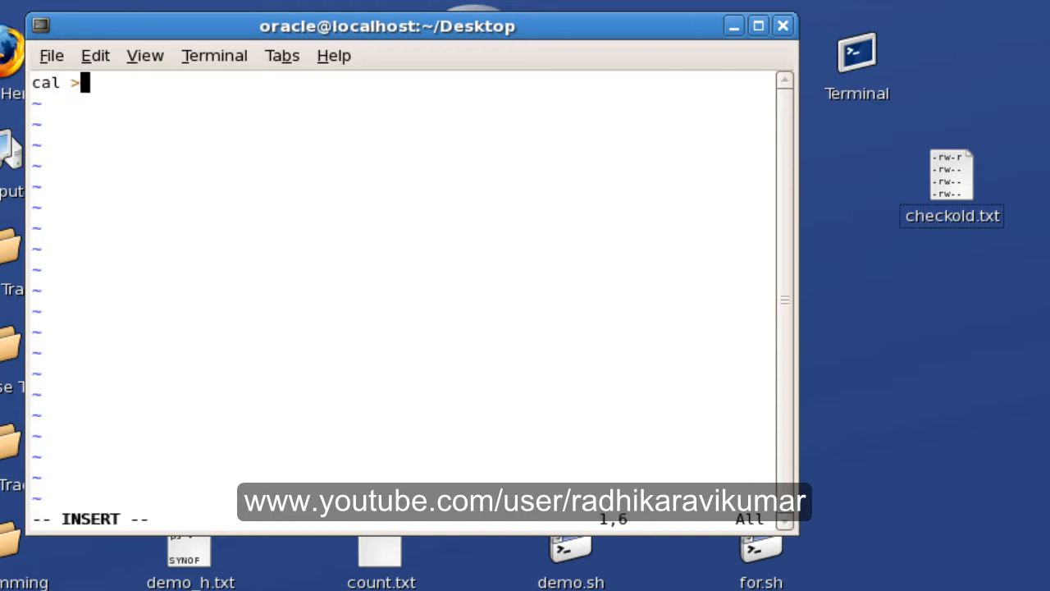
type("> /")
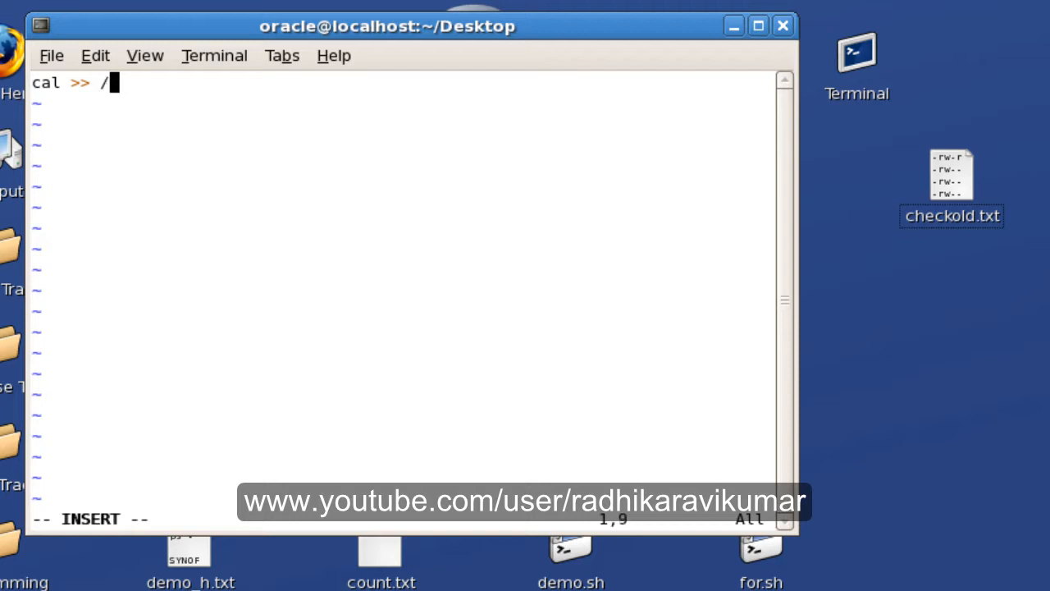
type("home")
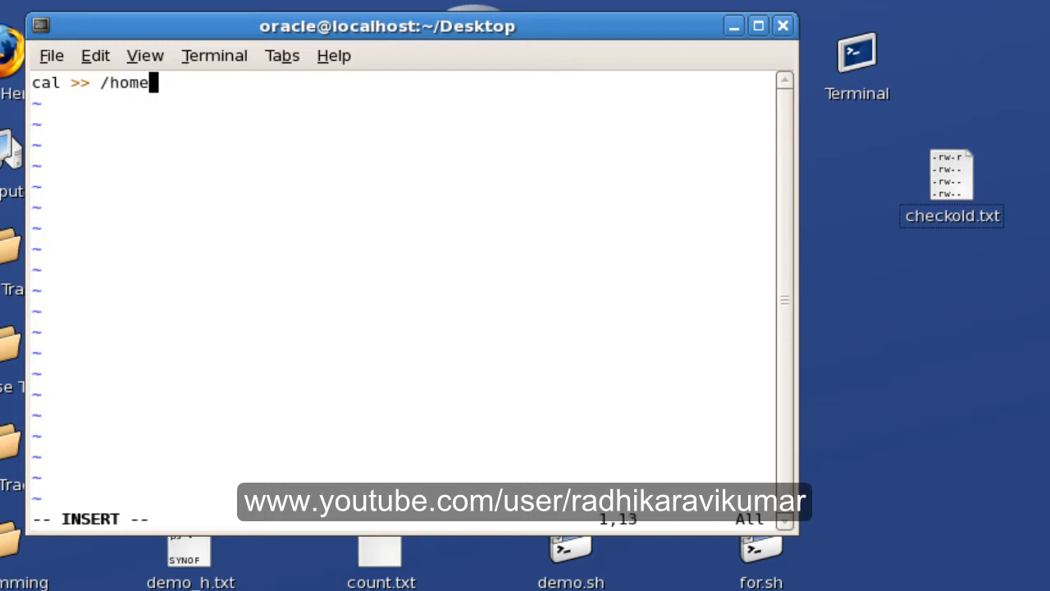
type("orac")
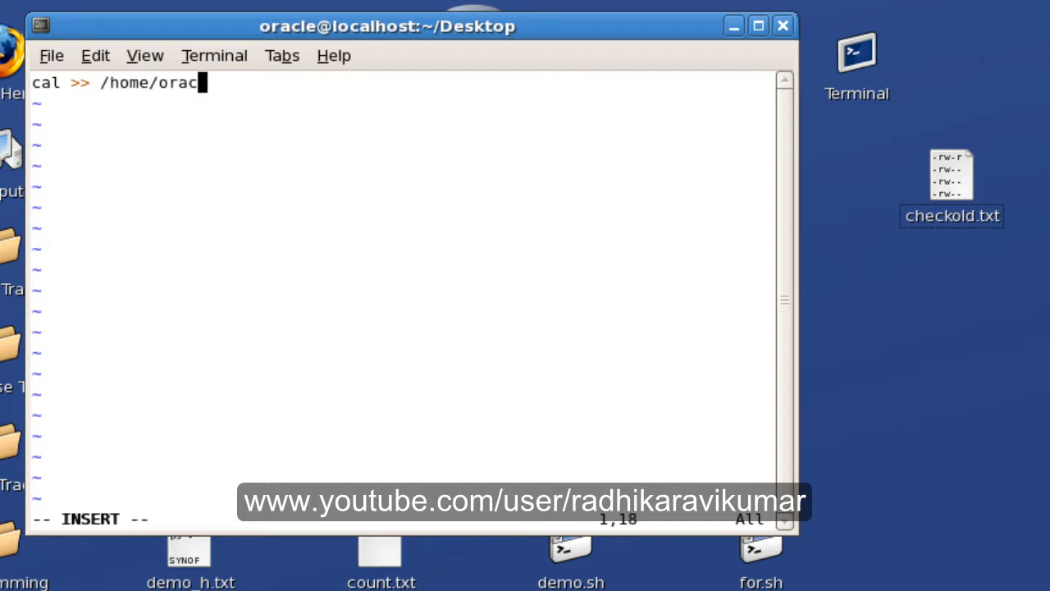
type("le/De")
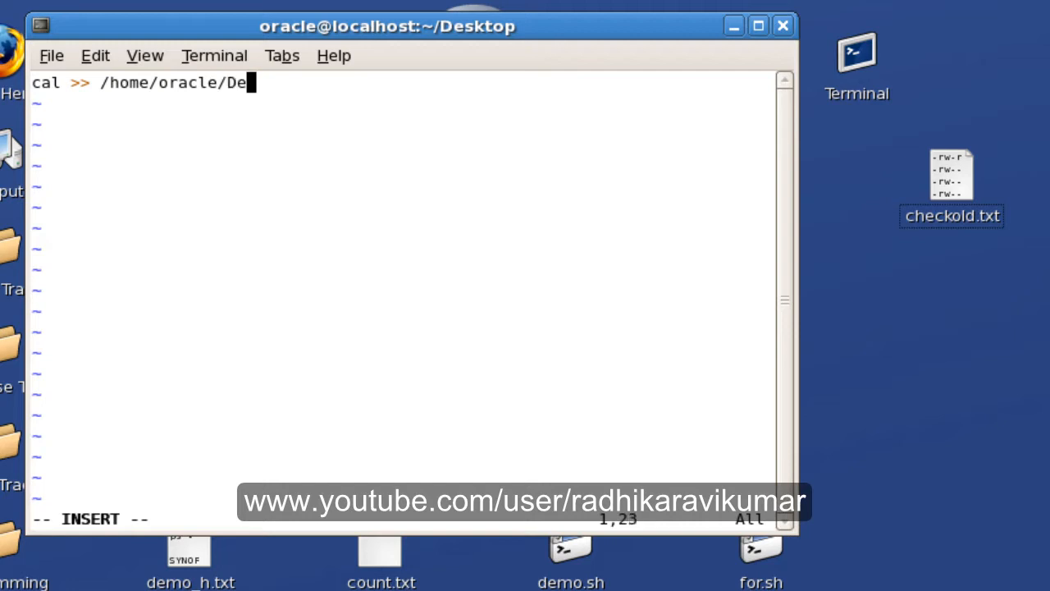
type("sktop")
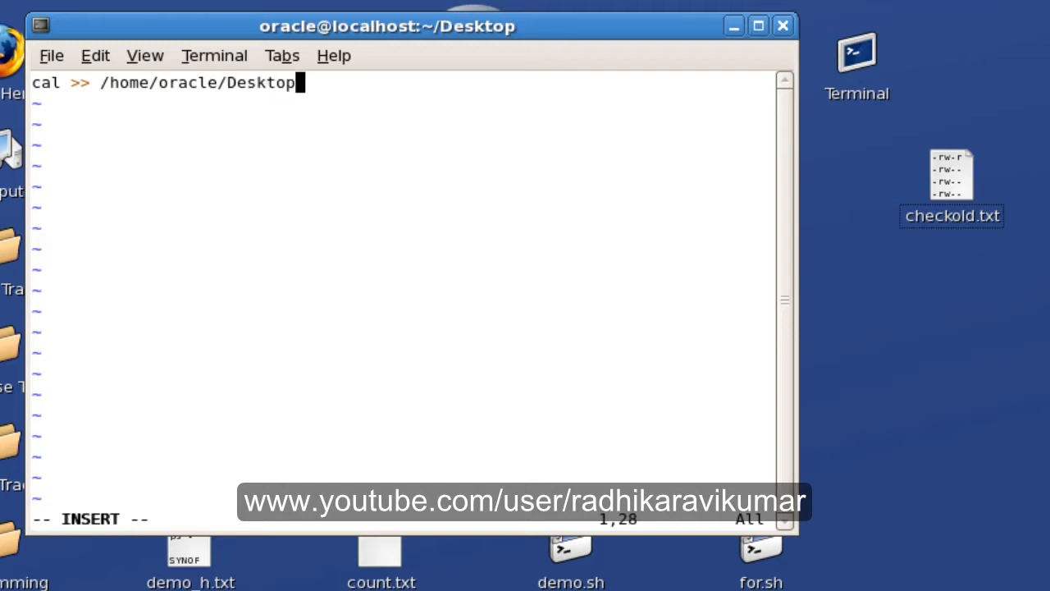
type("/t")
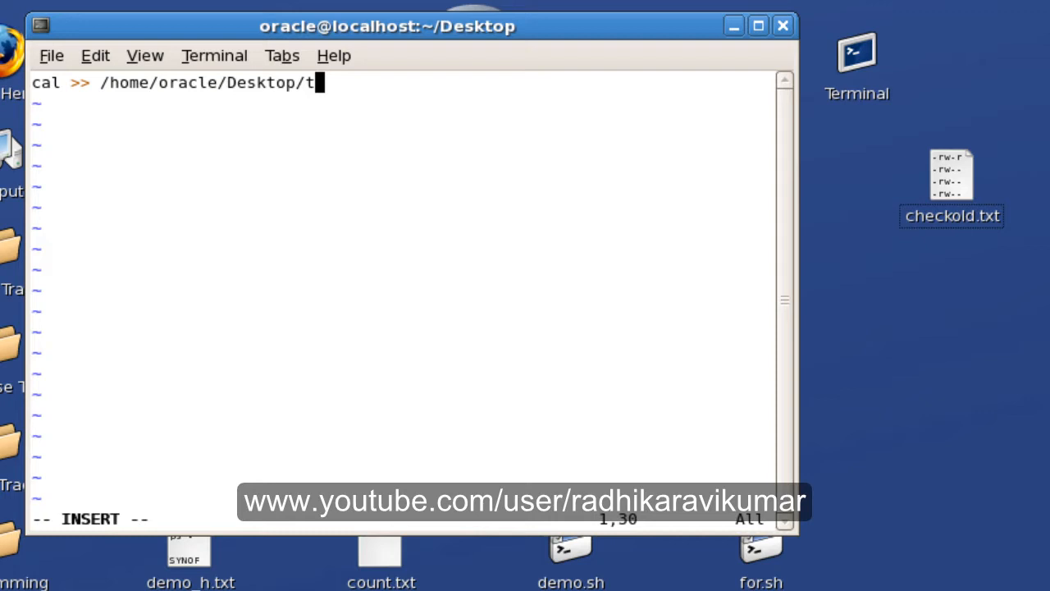
type("est1")
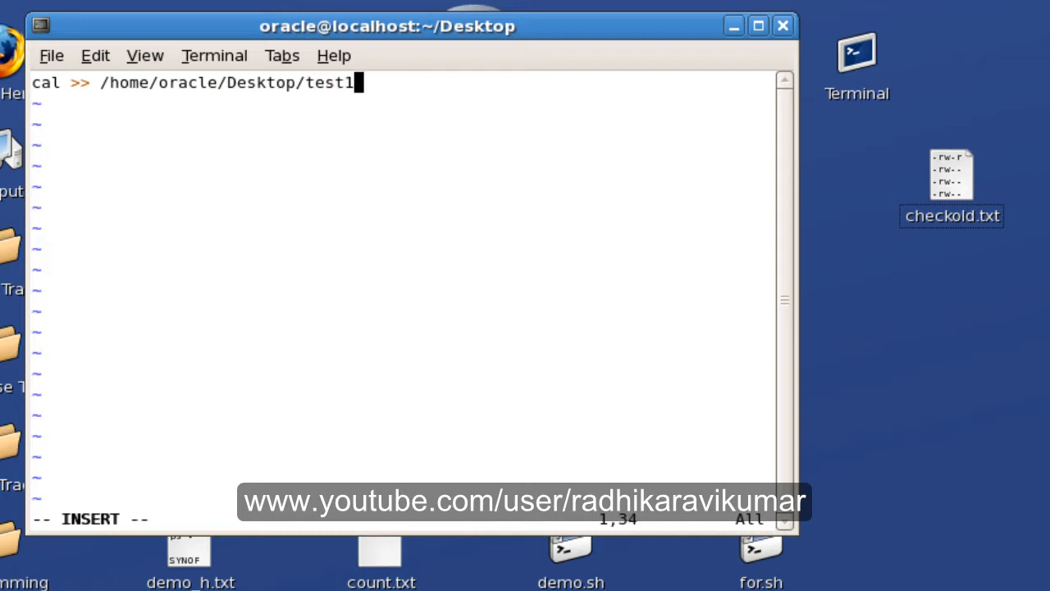
type(".txt")
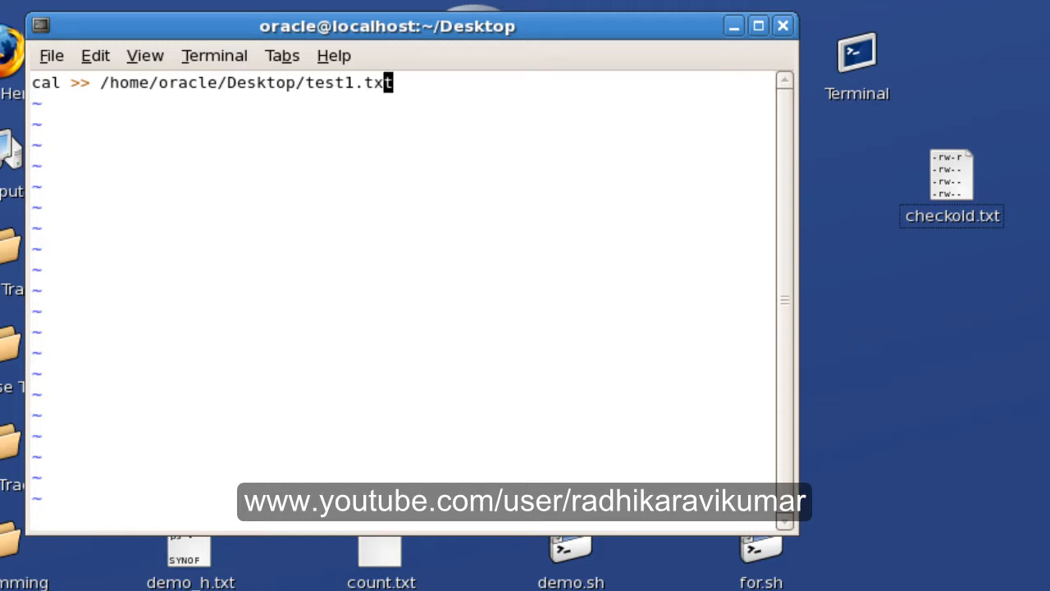
type(":wq")
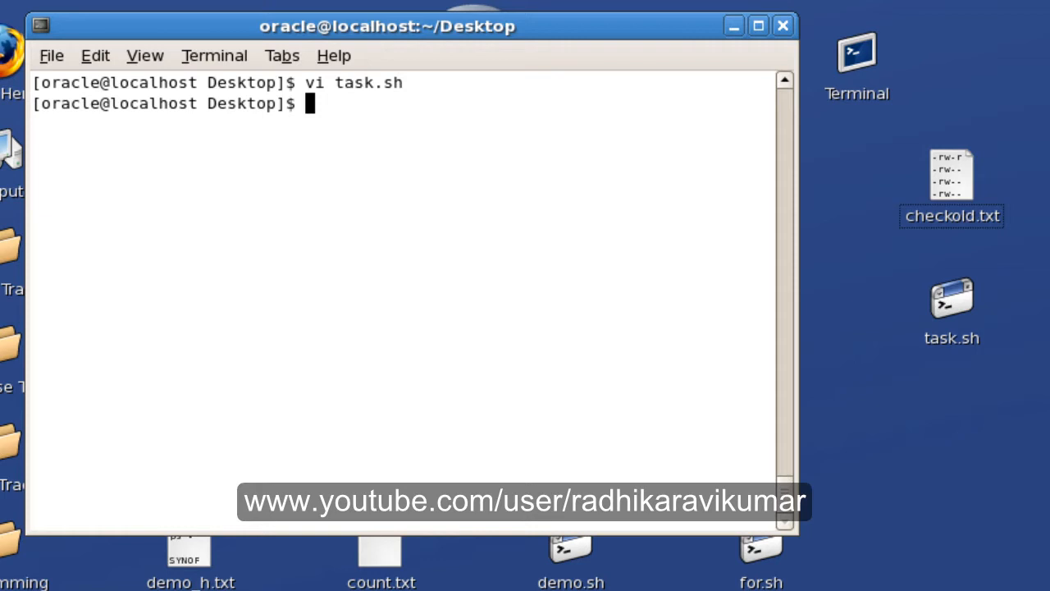
Step: Run 'chmod 777 task.sh' to make the script fully accessible and executable
type("ch")
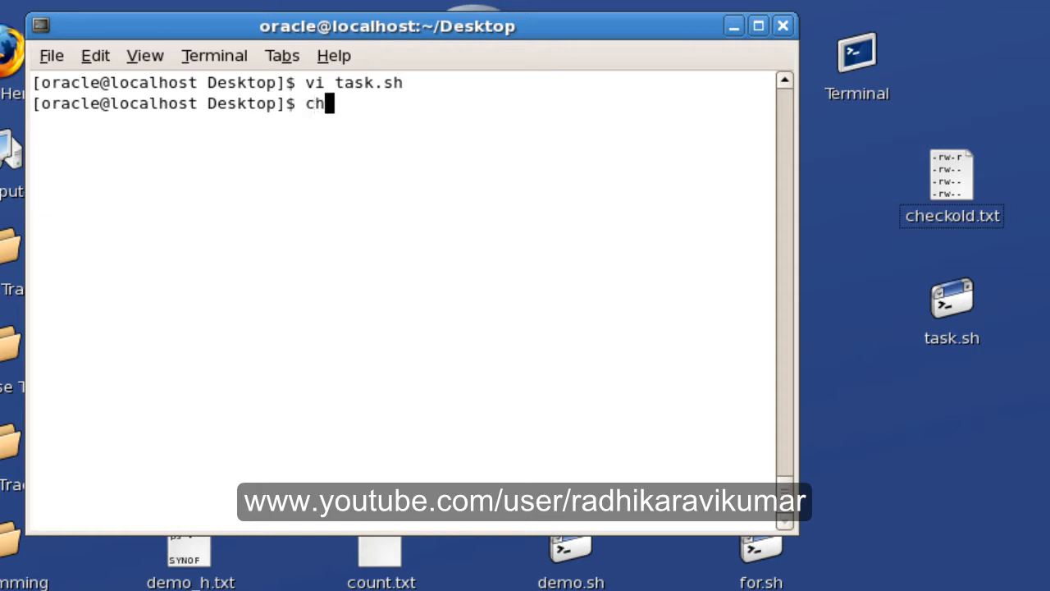
type("mod")
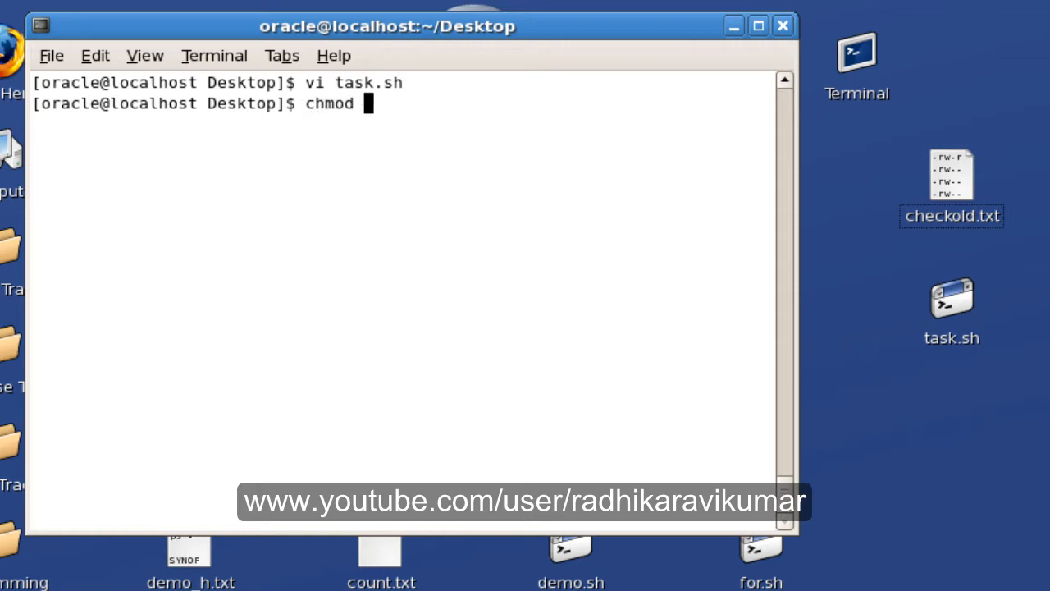
type("7")
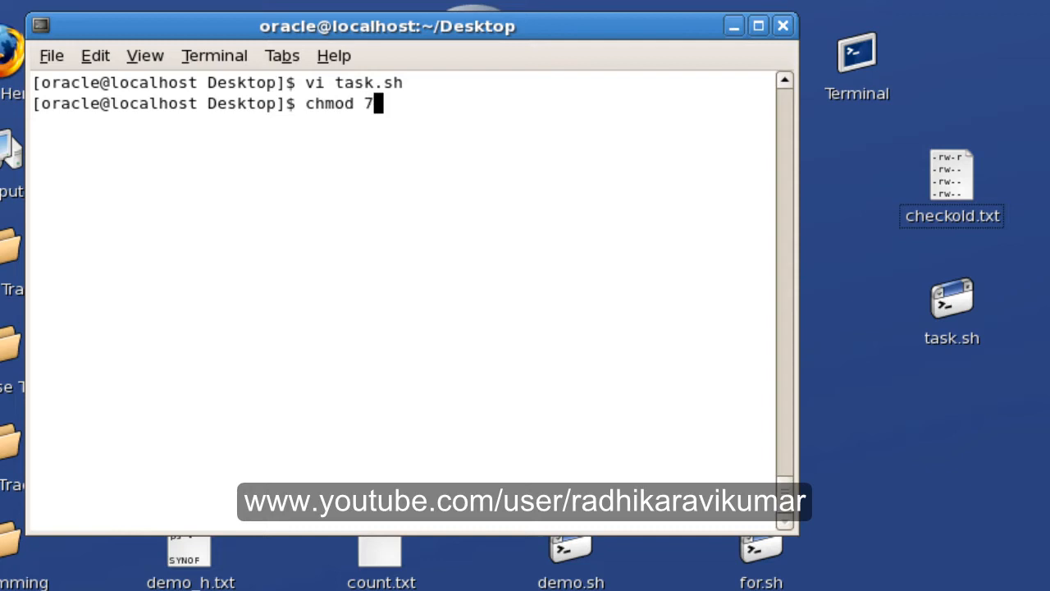
type("77 t")
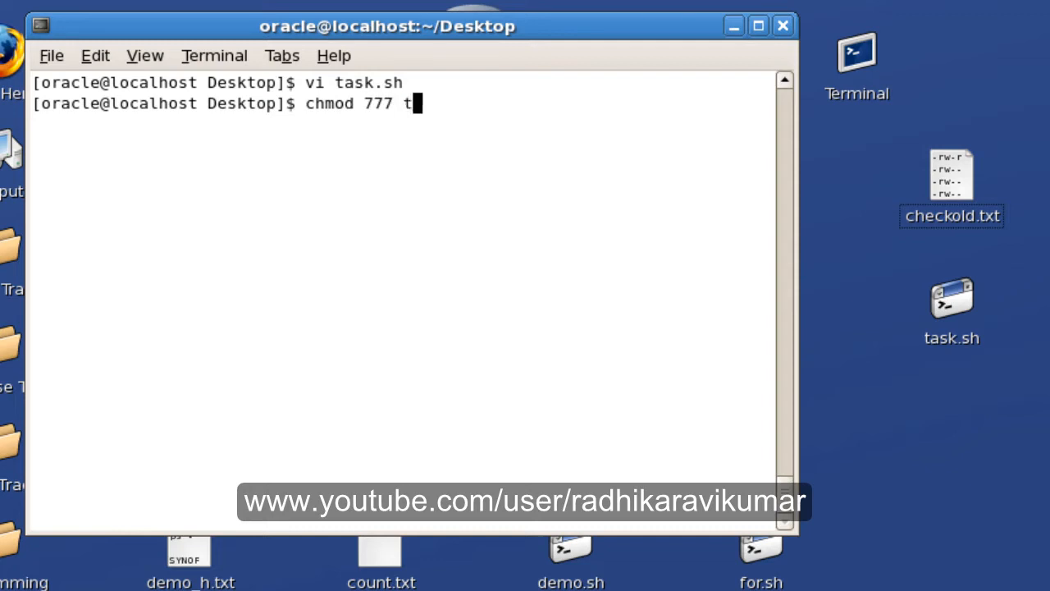
type("ask.sh")
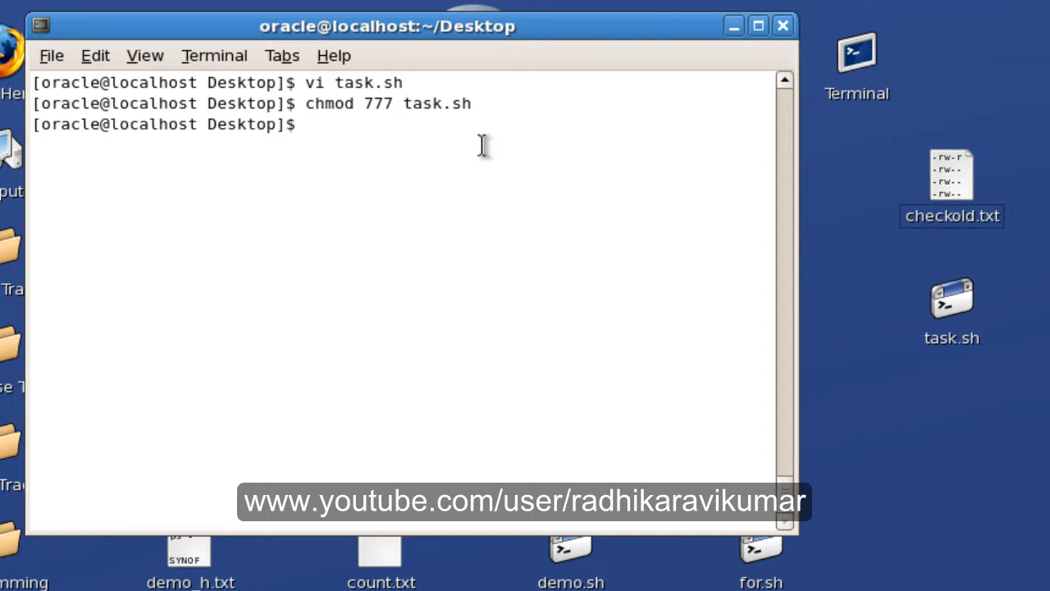
Step: Enter the crontab command to bring up an empty crontab file in vi
type("c")
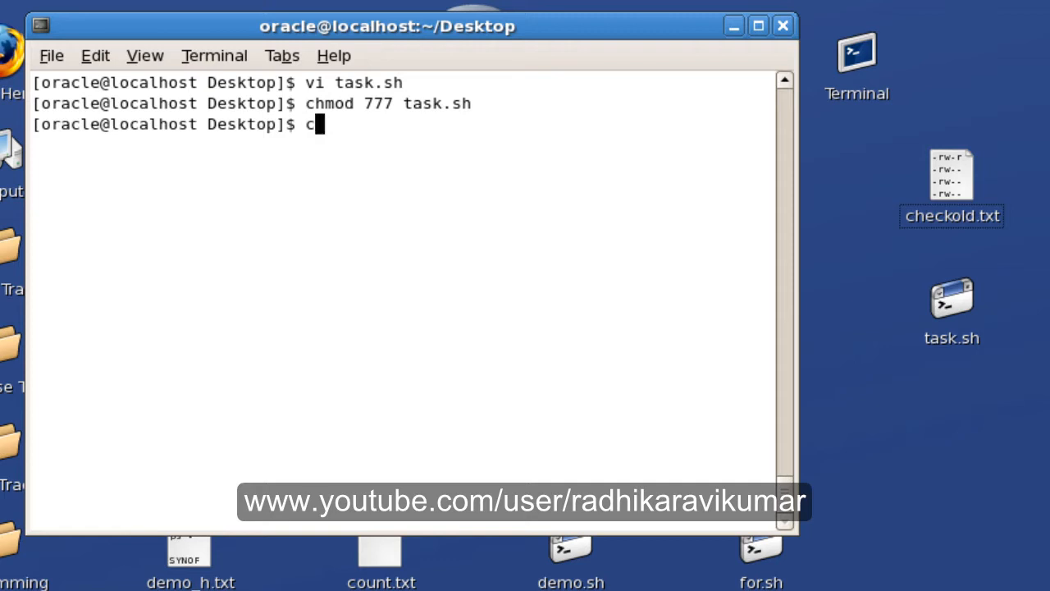
type("rontab")
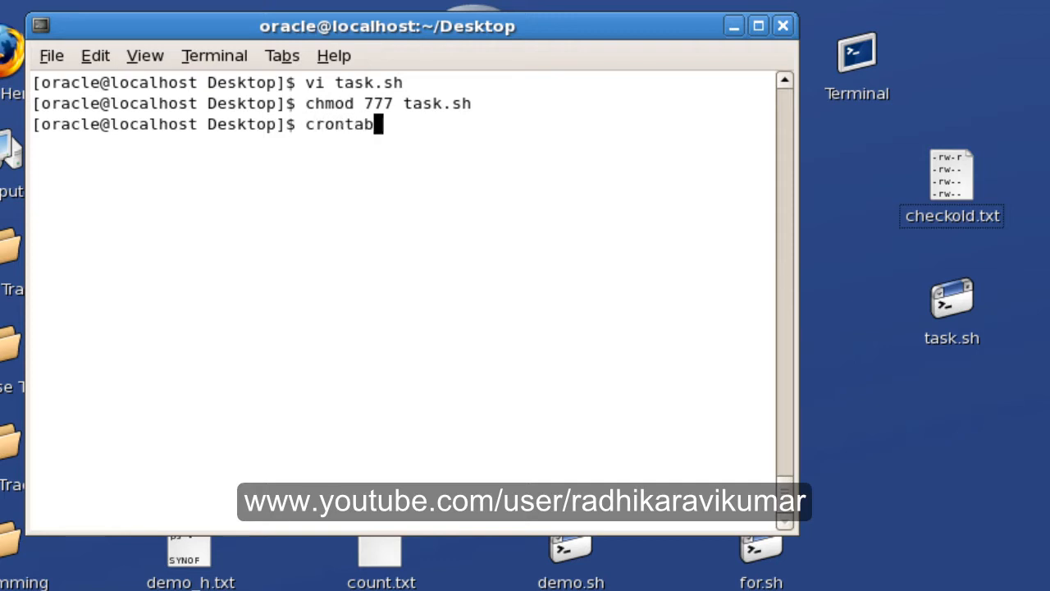
type("-r")
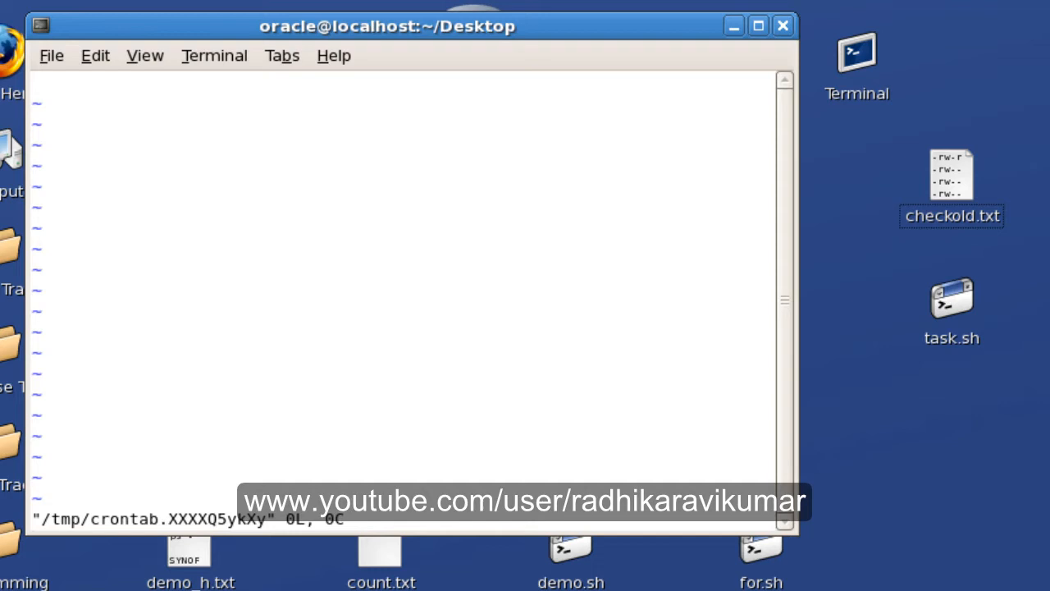
Step: Type the crontab entry '* * * * * /home/oracle/Desktop/task.sh' in insert mode
key("i")
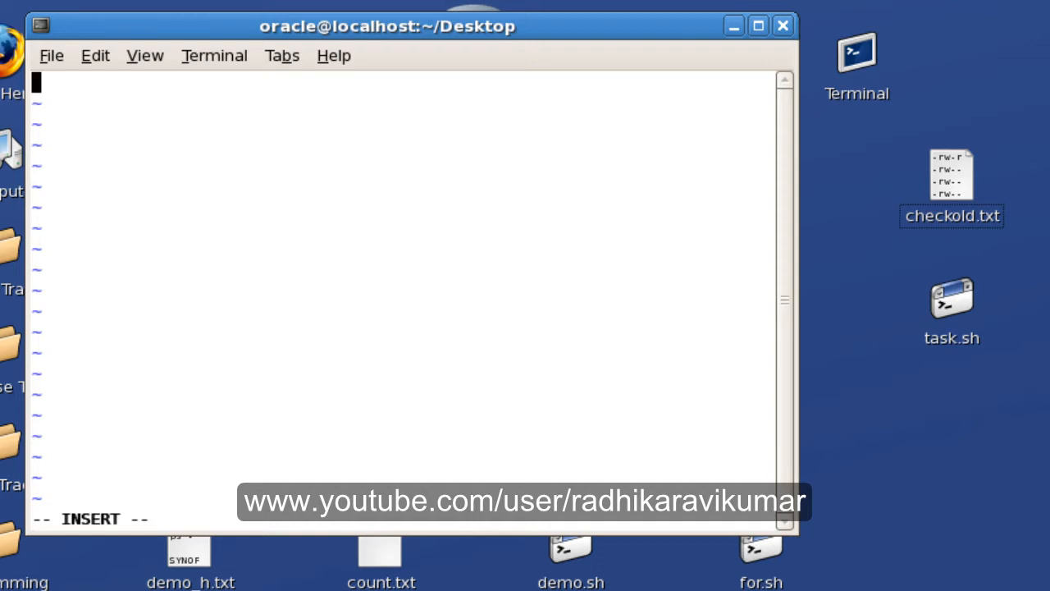
type("*")
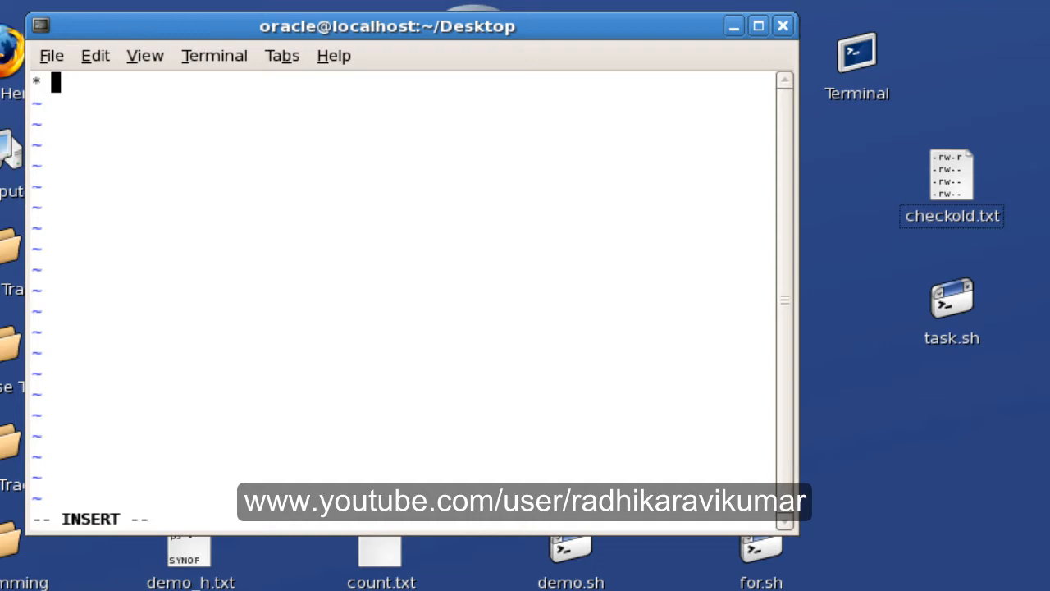
type("*")
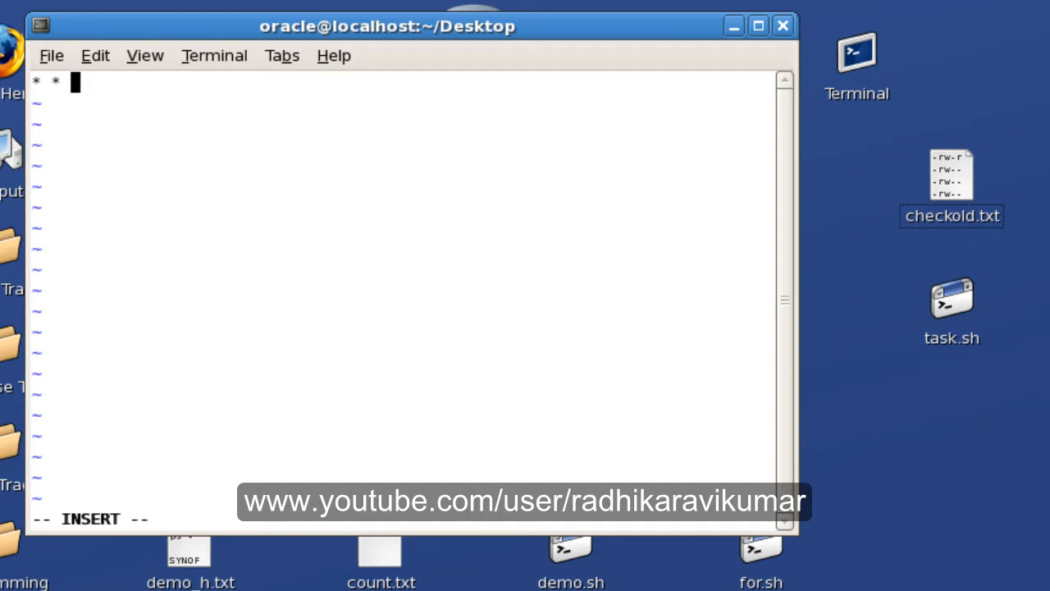
type("*")
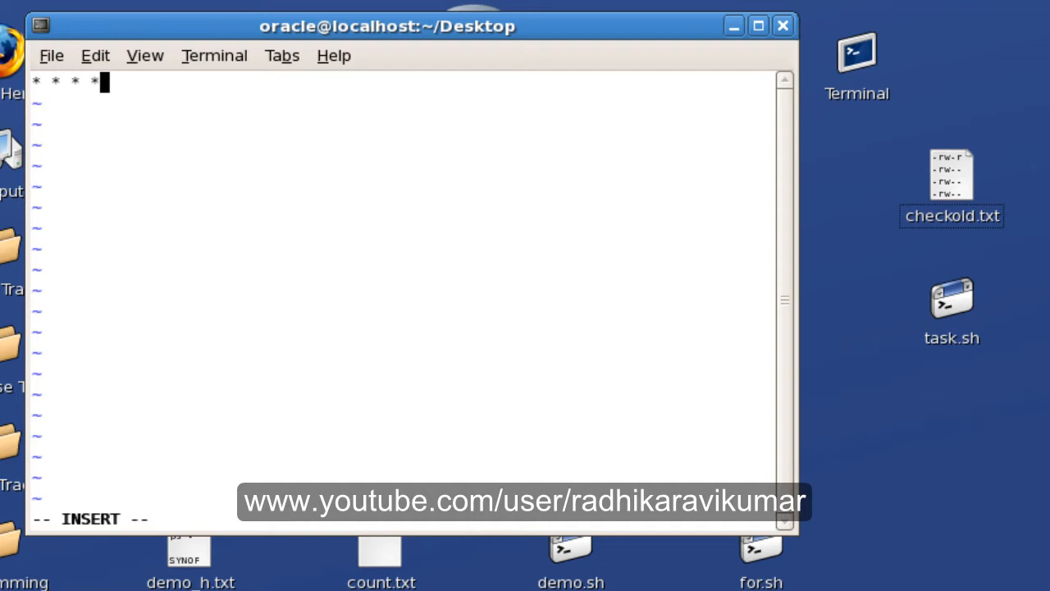
type("*")
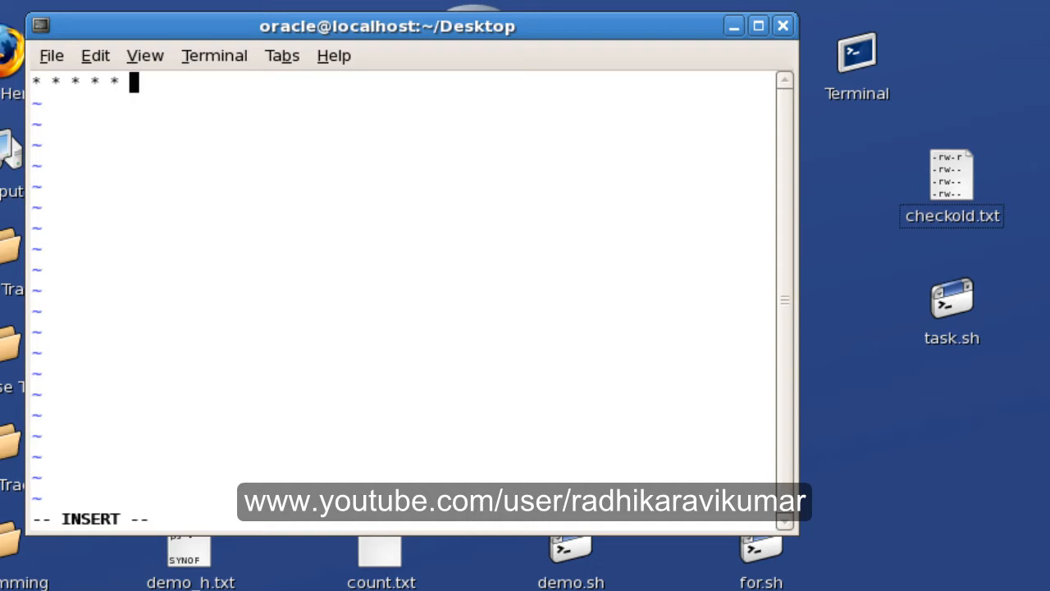
type("/")
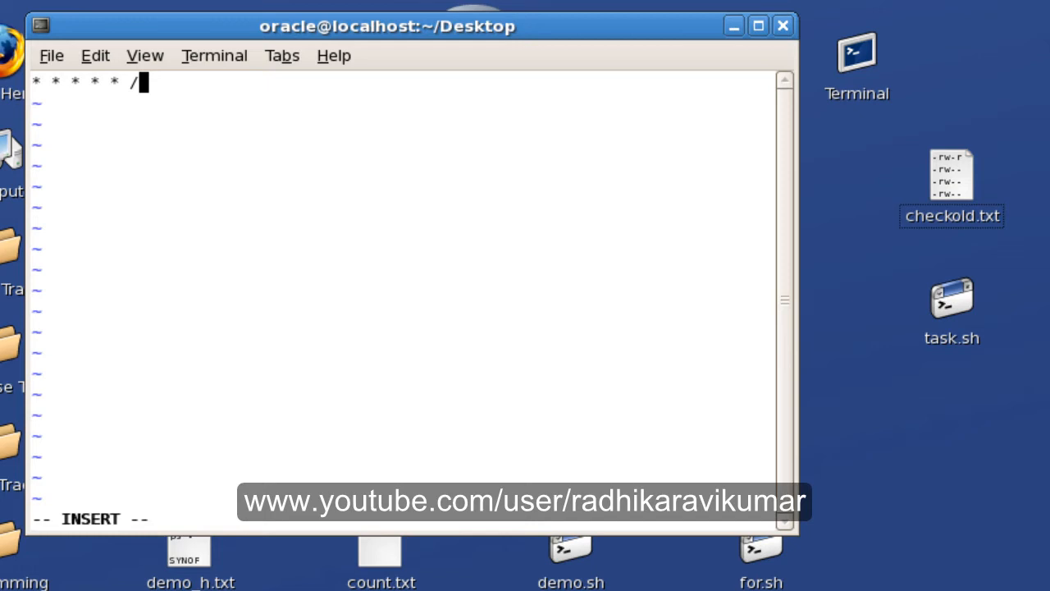
type("hom")
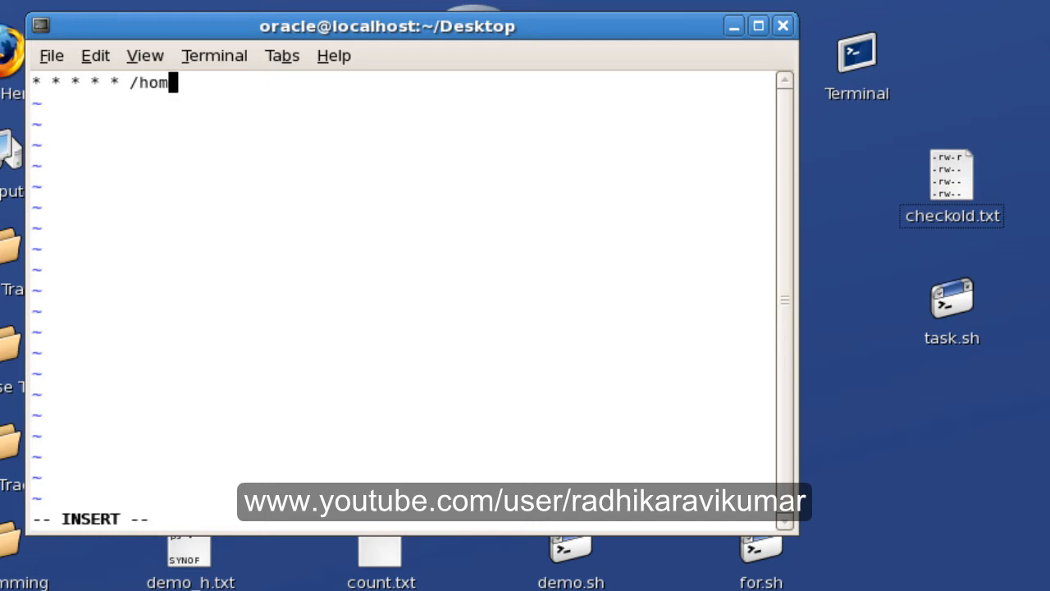
type("e/oracl")
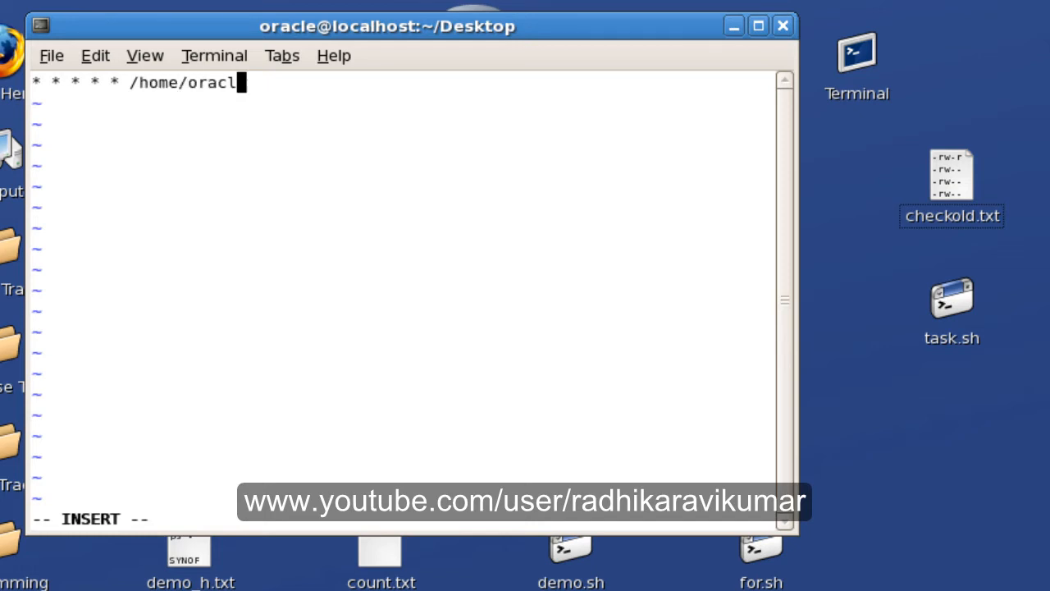
type("e/De")
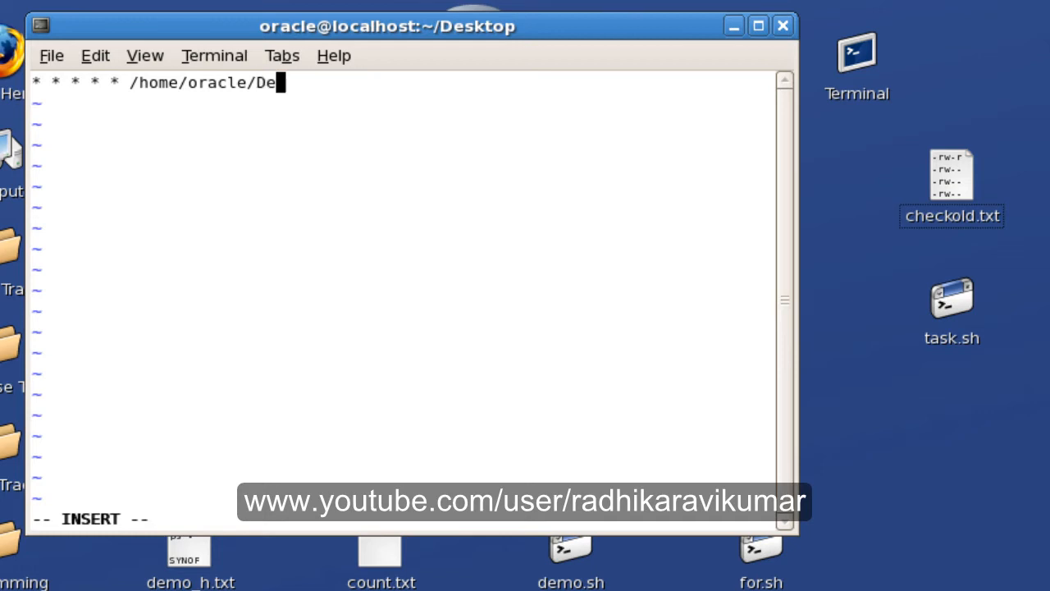
type("sktop")
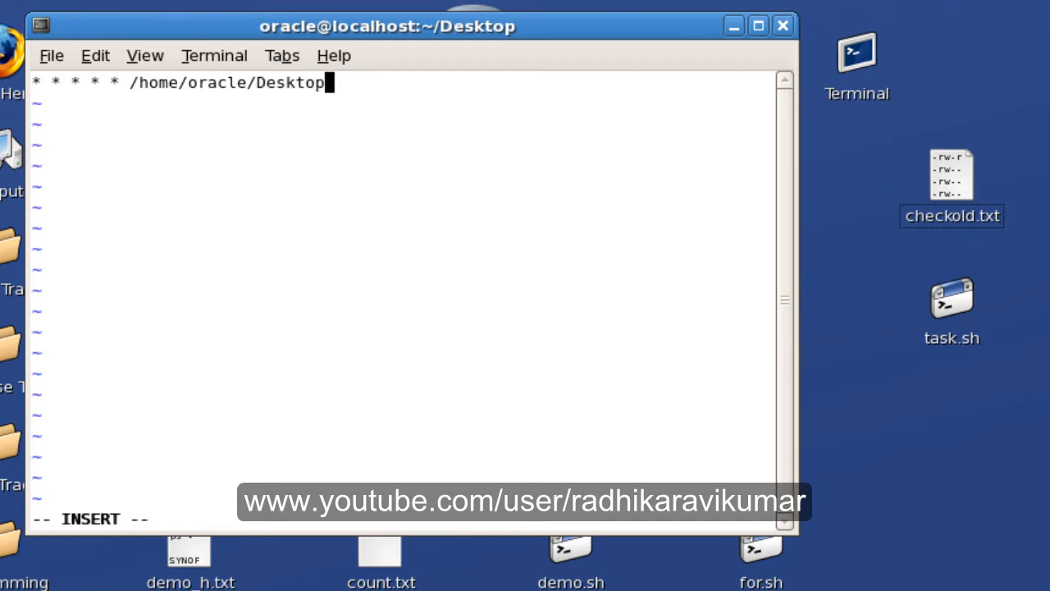
type("ta")
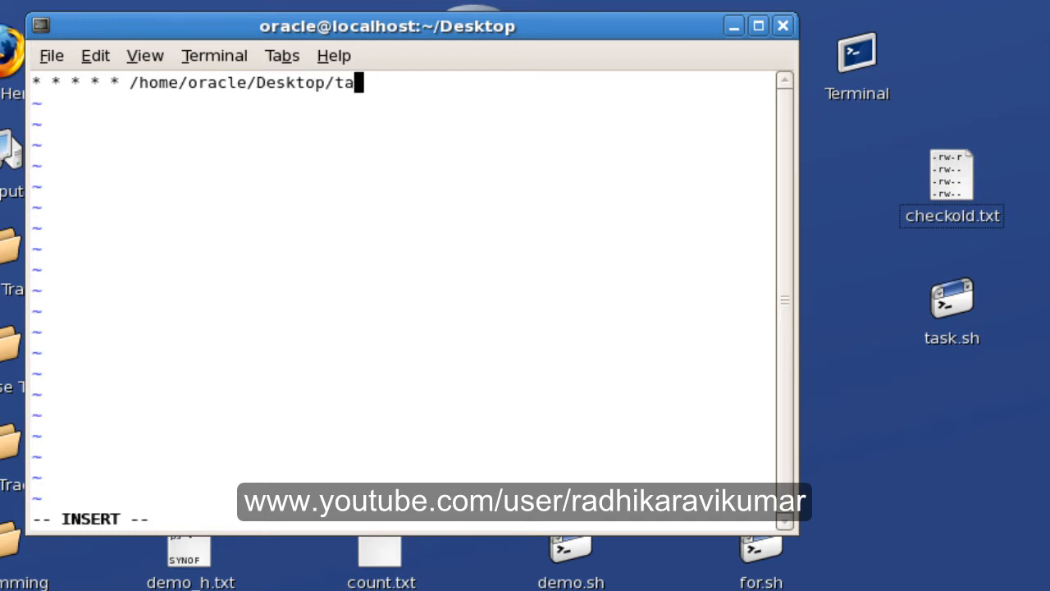
type("sk.sh")
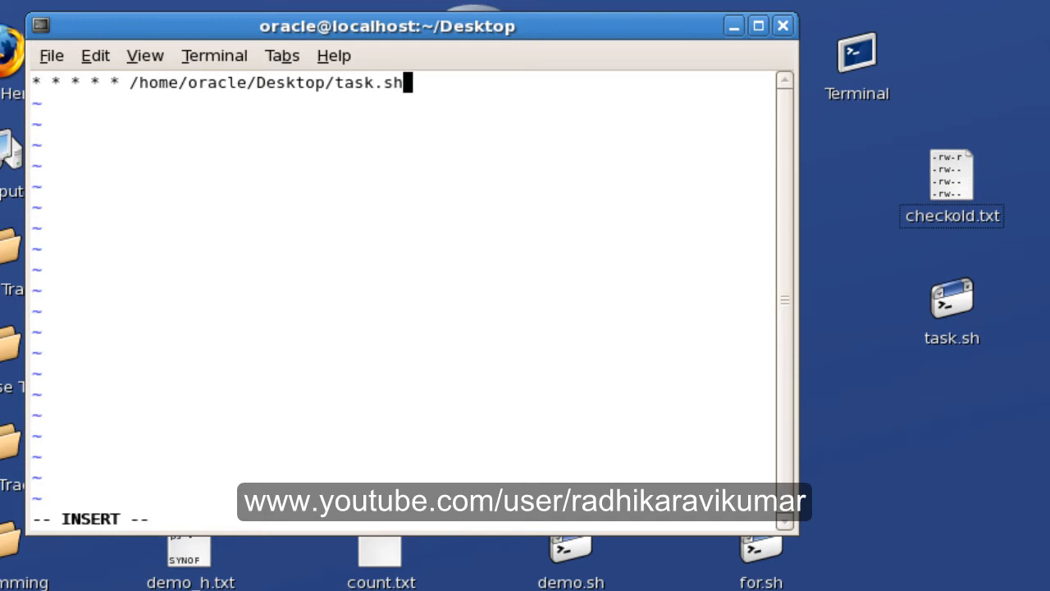
mouse_move(463, 88)
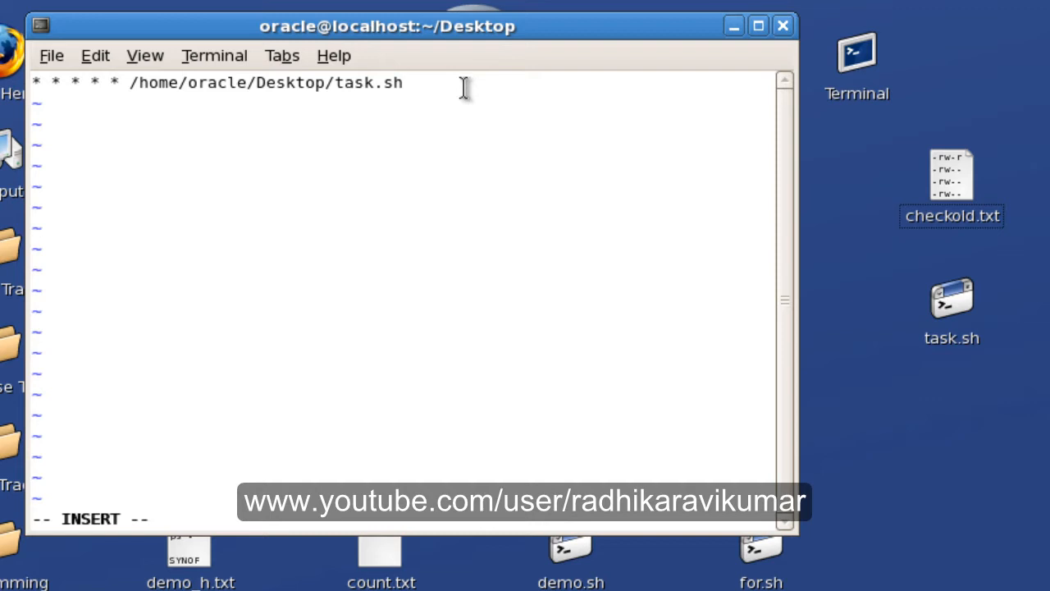
mouse_move(213, 101)
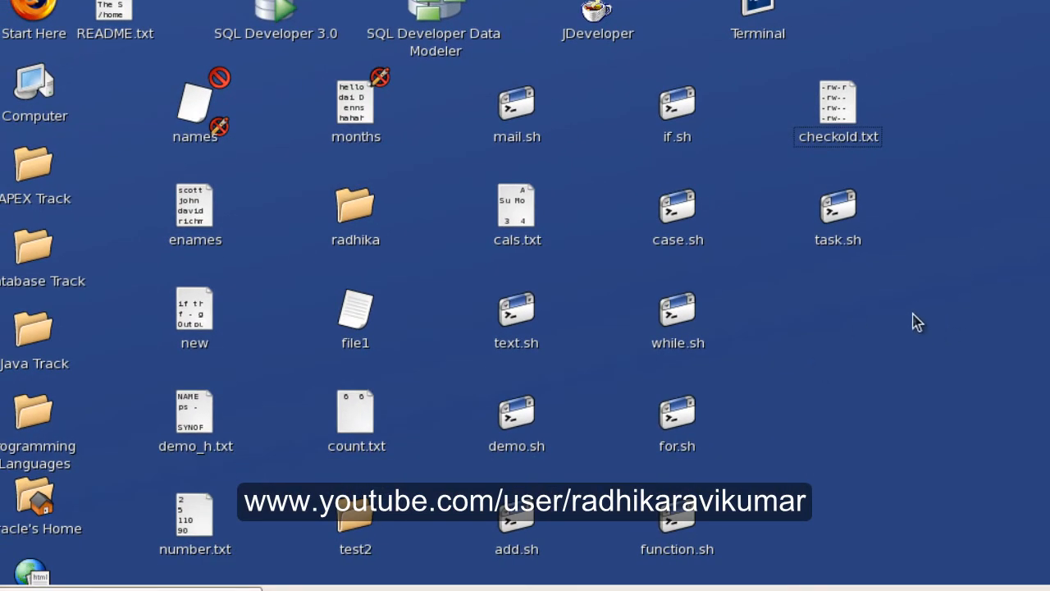
mouse_move(777, 346)
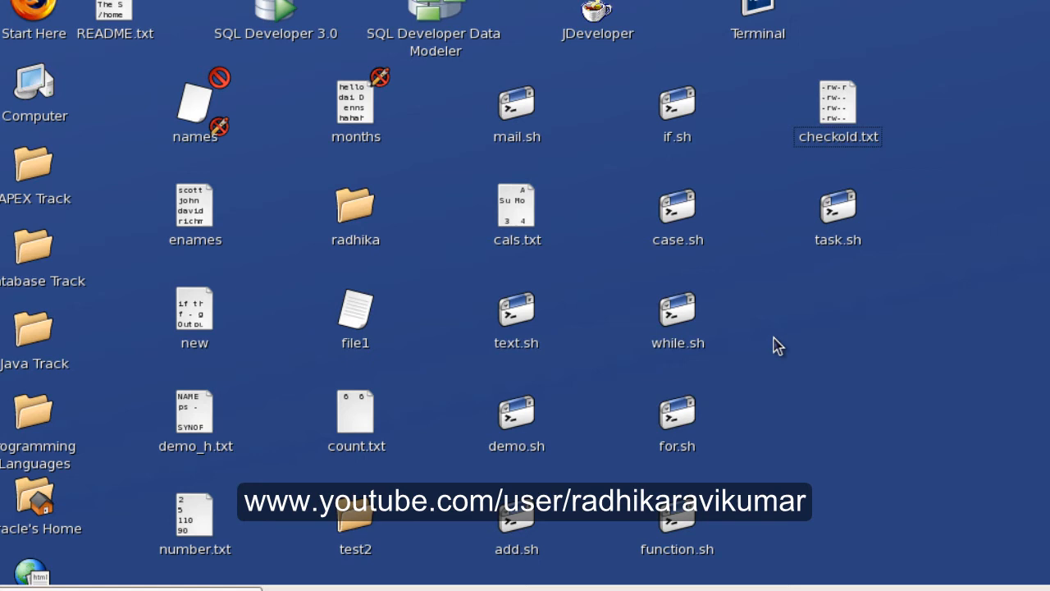
mouse_move(650, 285)
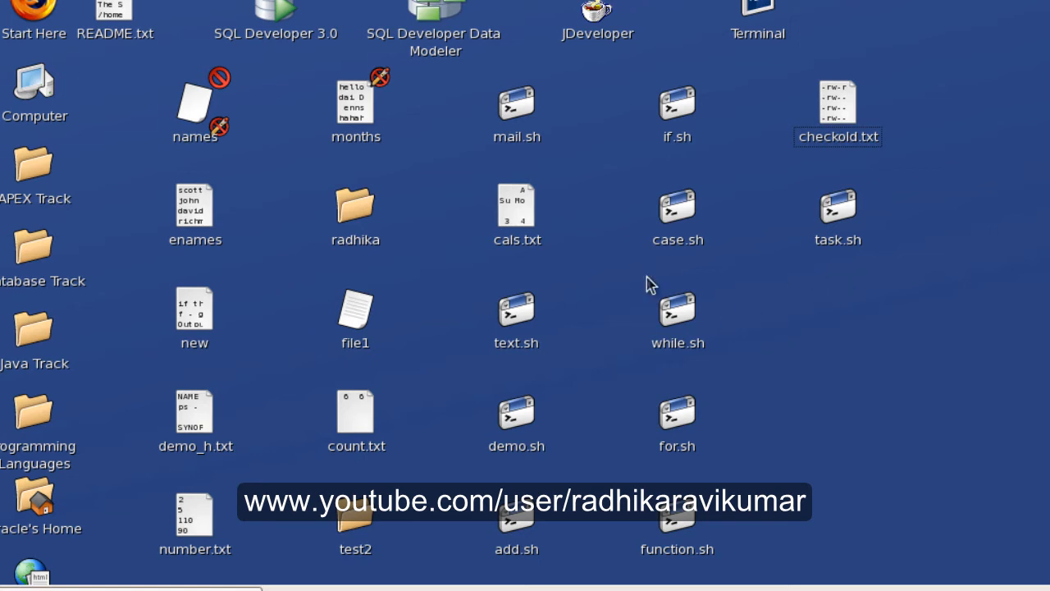
mouse_move(831, 303)
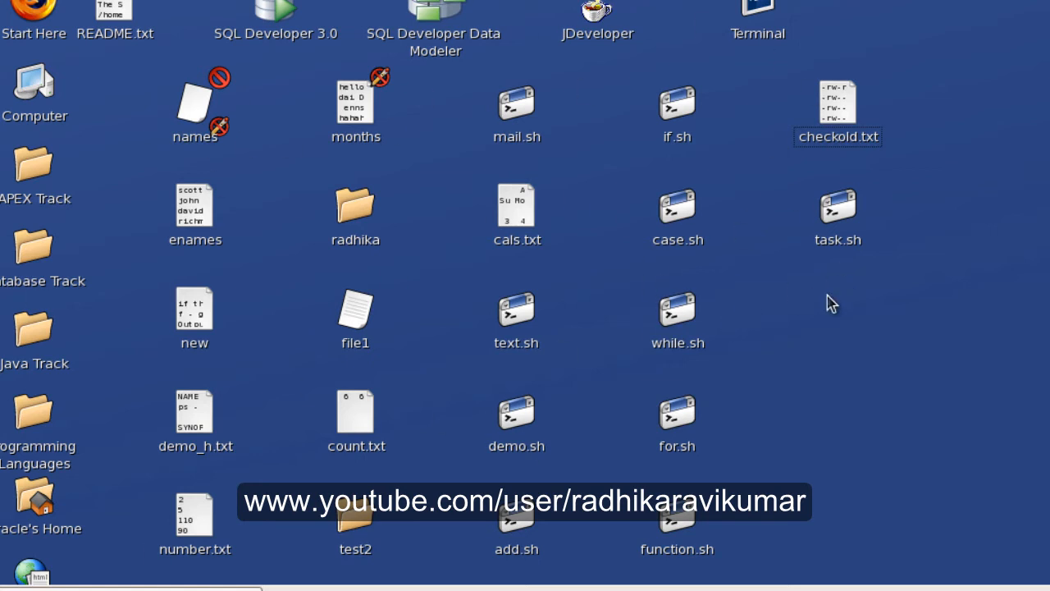
mouse_move(917, 257)
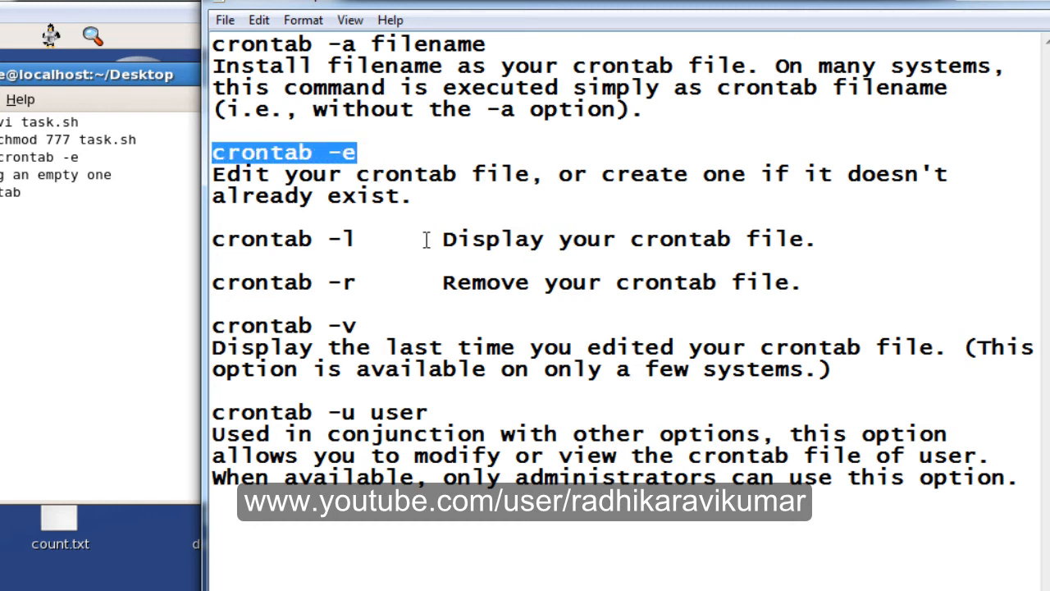
Step: Highlight the crontab -r remove option in the Notepad notes
double_click(263, 239)
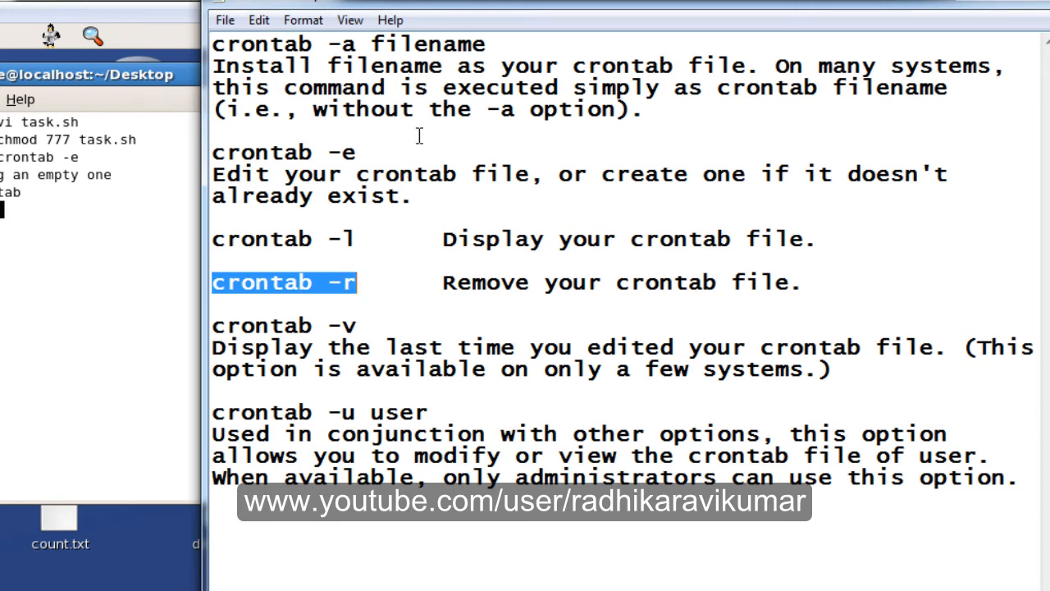
mouse_move(343, 148)
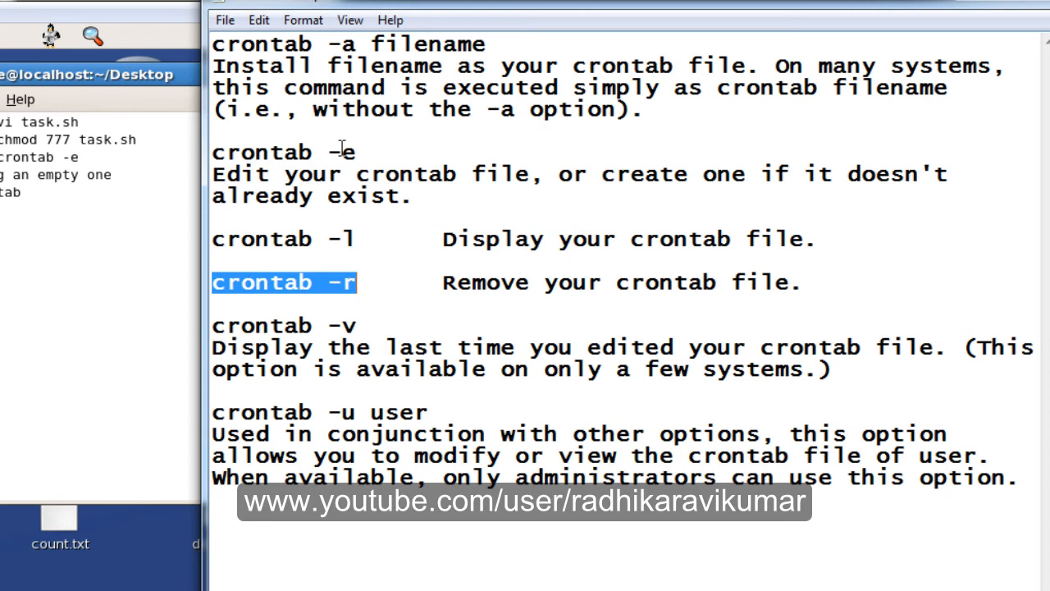
mouse_move(417, 367)
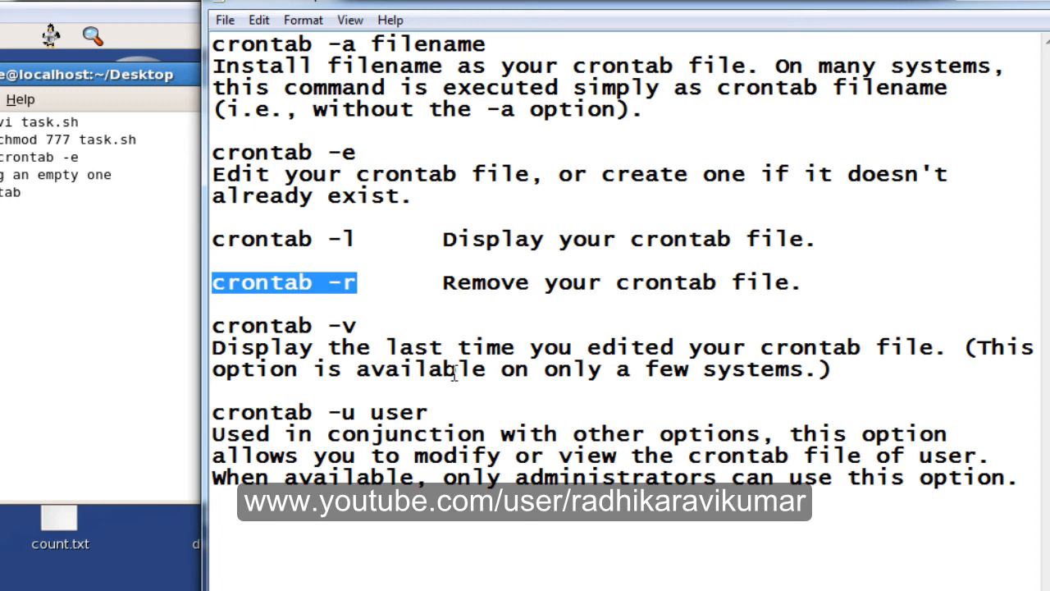
mouse_move(836, 124)
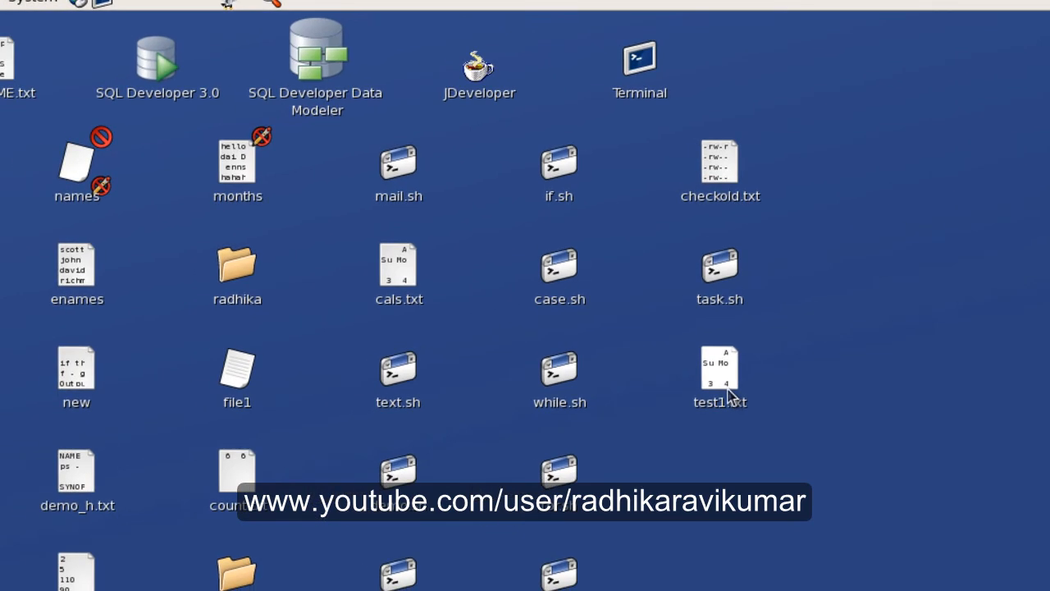
Step: Open test1.txt in gedit, check the August 2014 calendar output, and close it
double_click(719, 367)
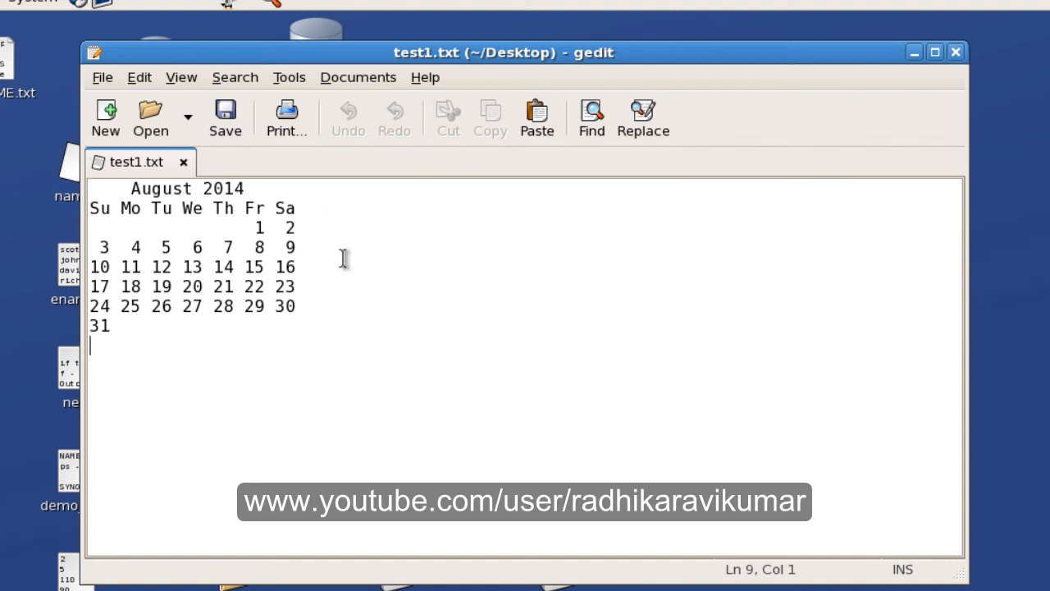
mouse_move(184, 386)
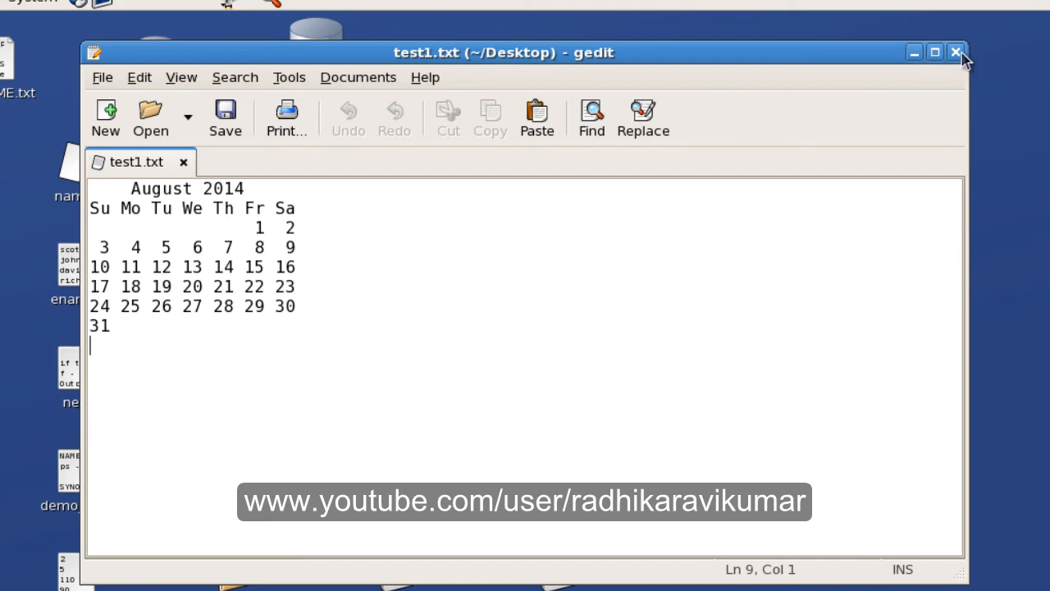
left_click(955, 53)
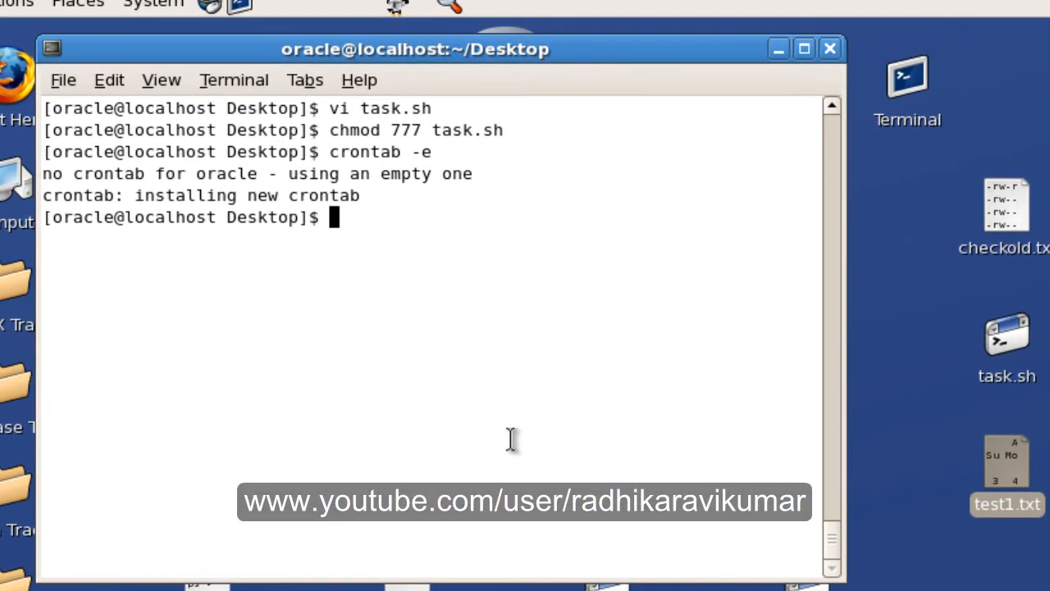
mouse_move(574, 335)
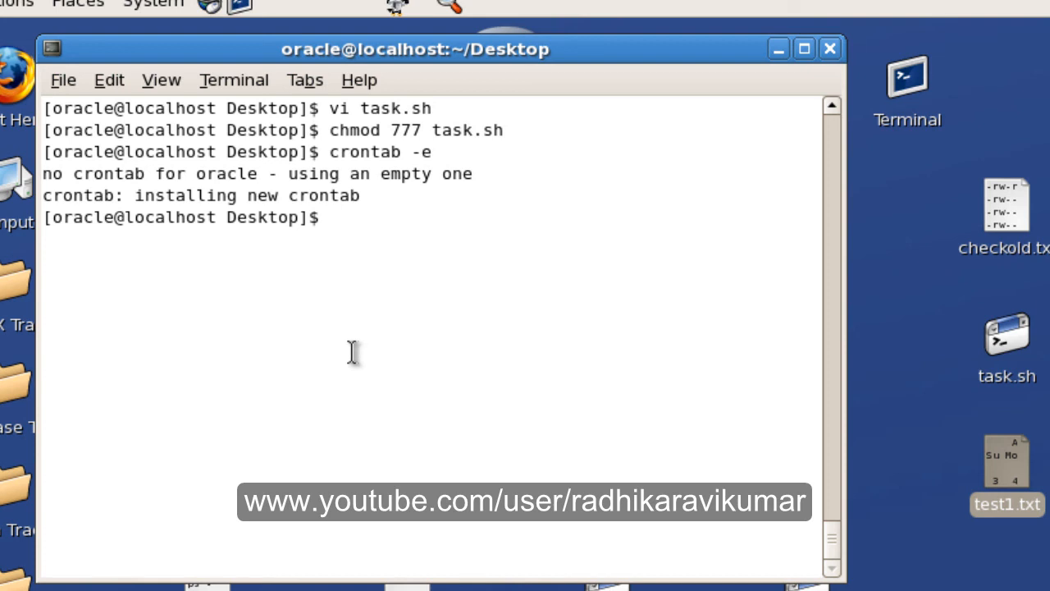
mouse_move(373, 220)
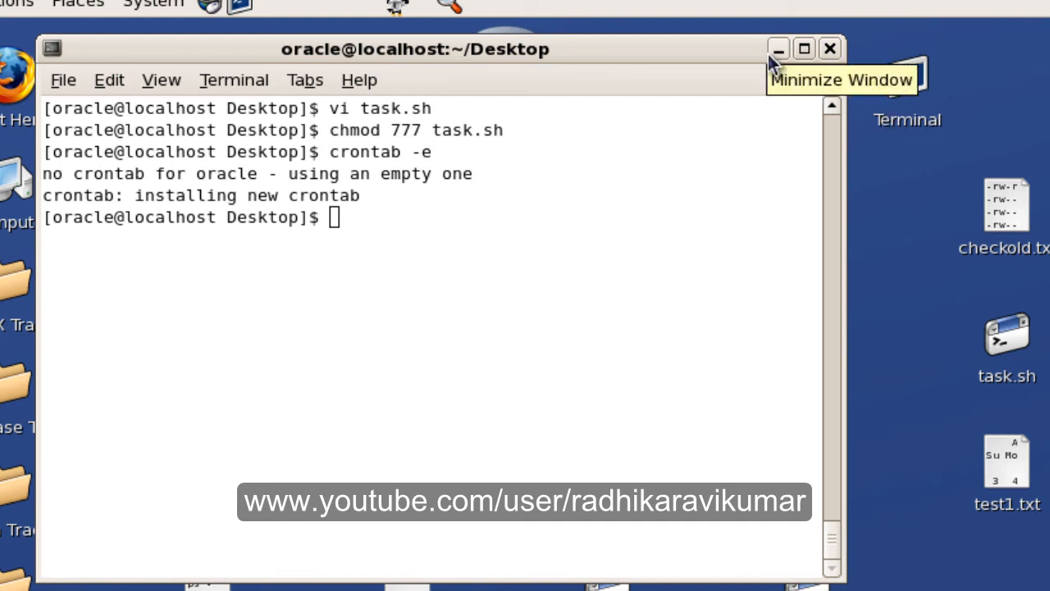
mouse_move(724, 255)
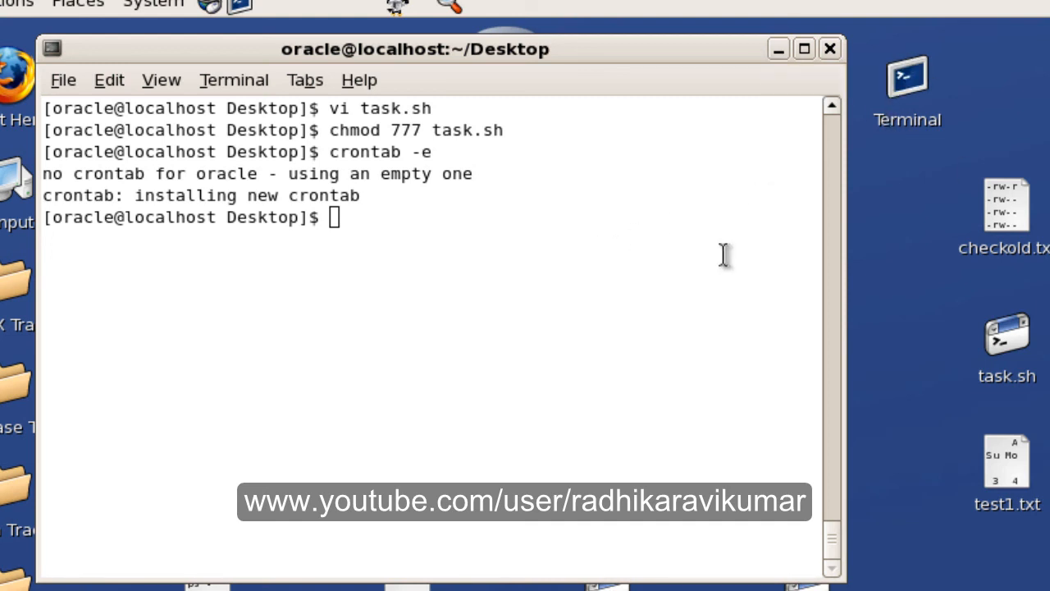
mouse_move(579, 329)
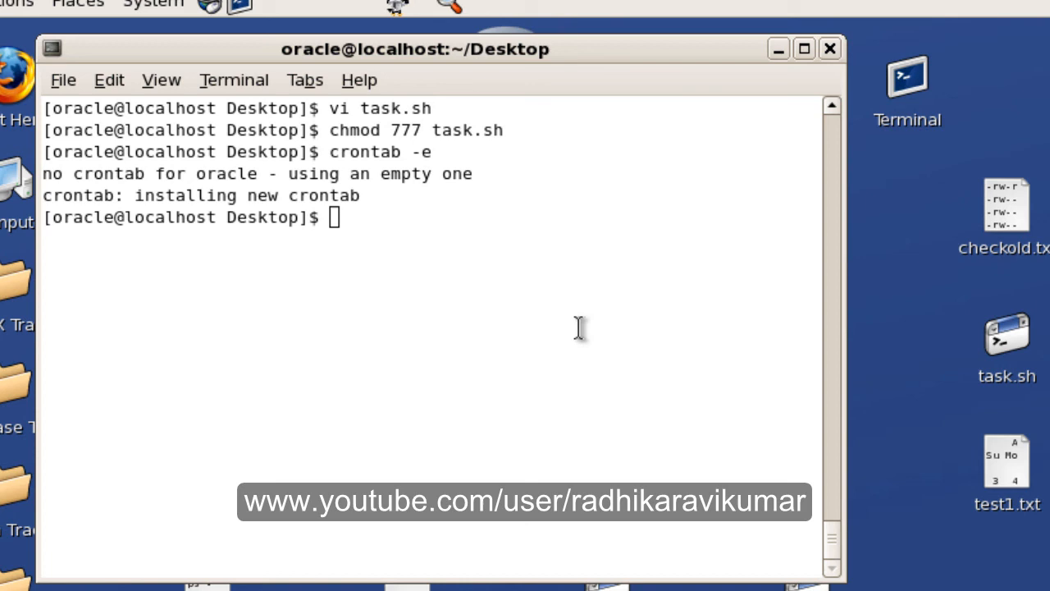